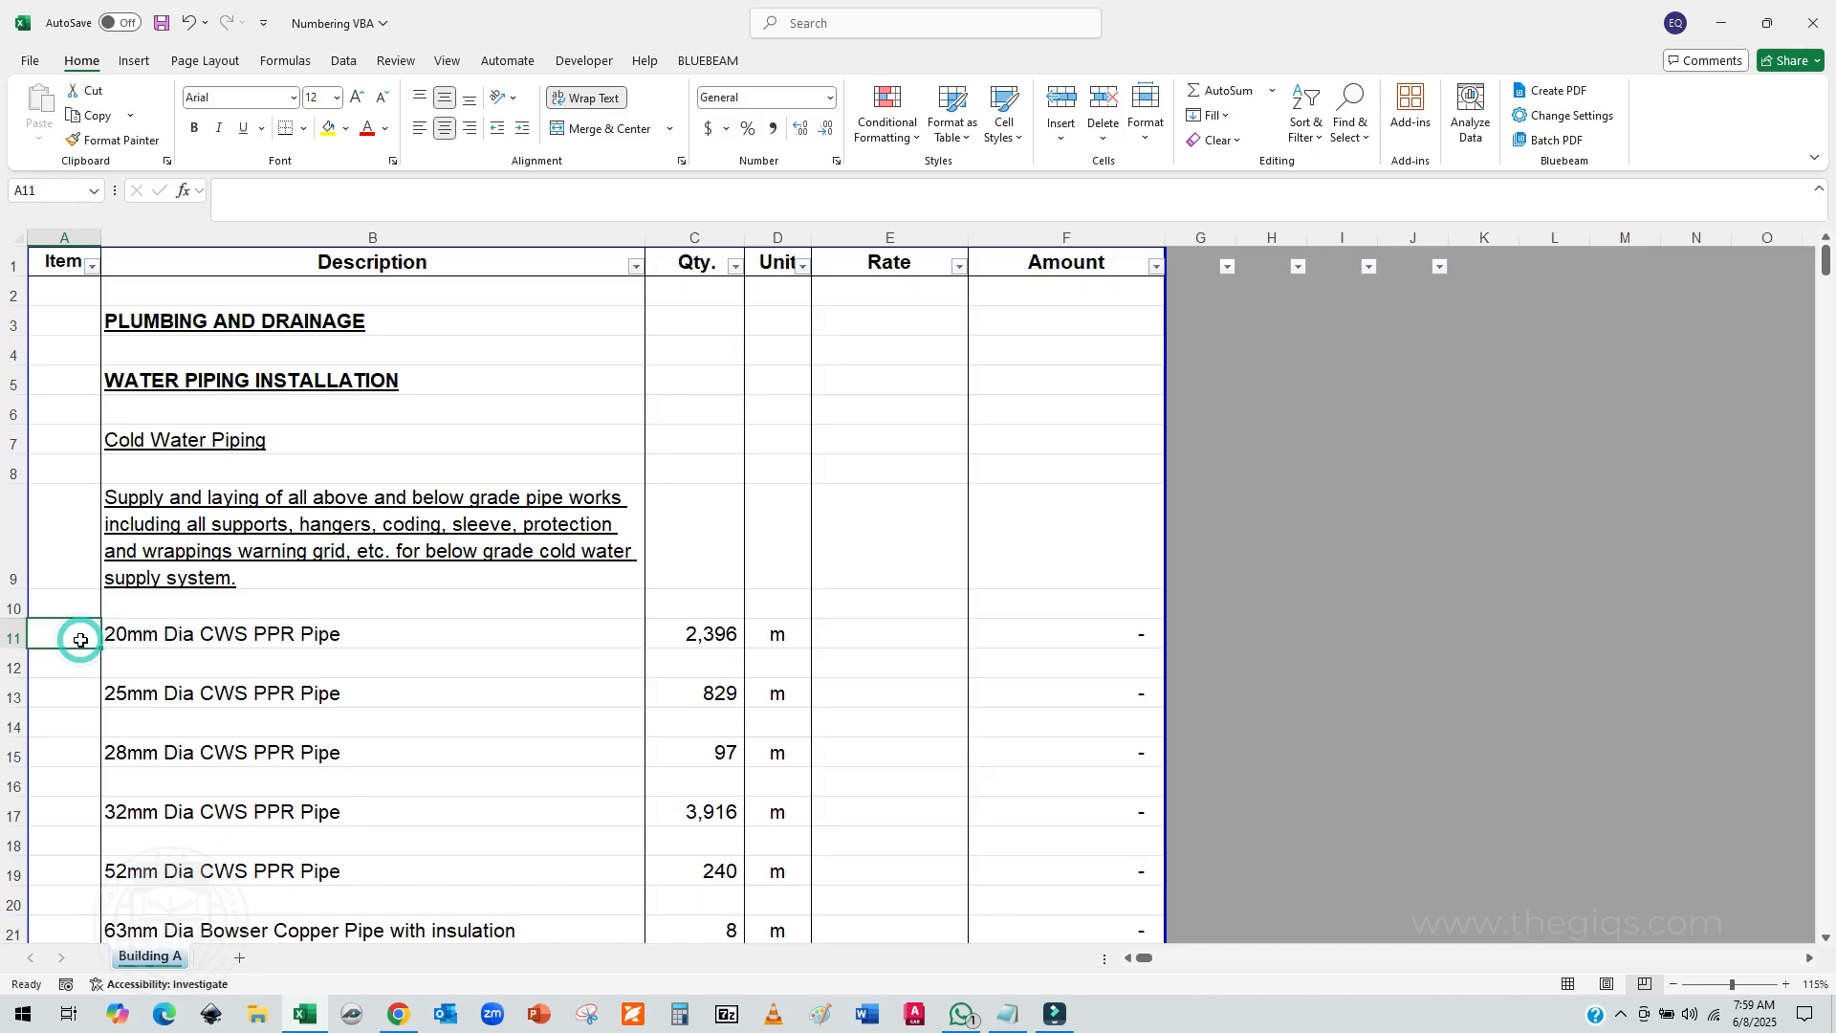
# Step: Enter item letters A to D beside the first four pipe items
pyautogui.write('A')
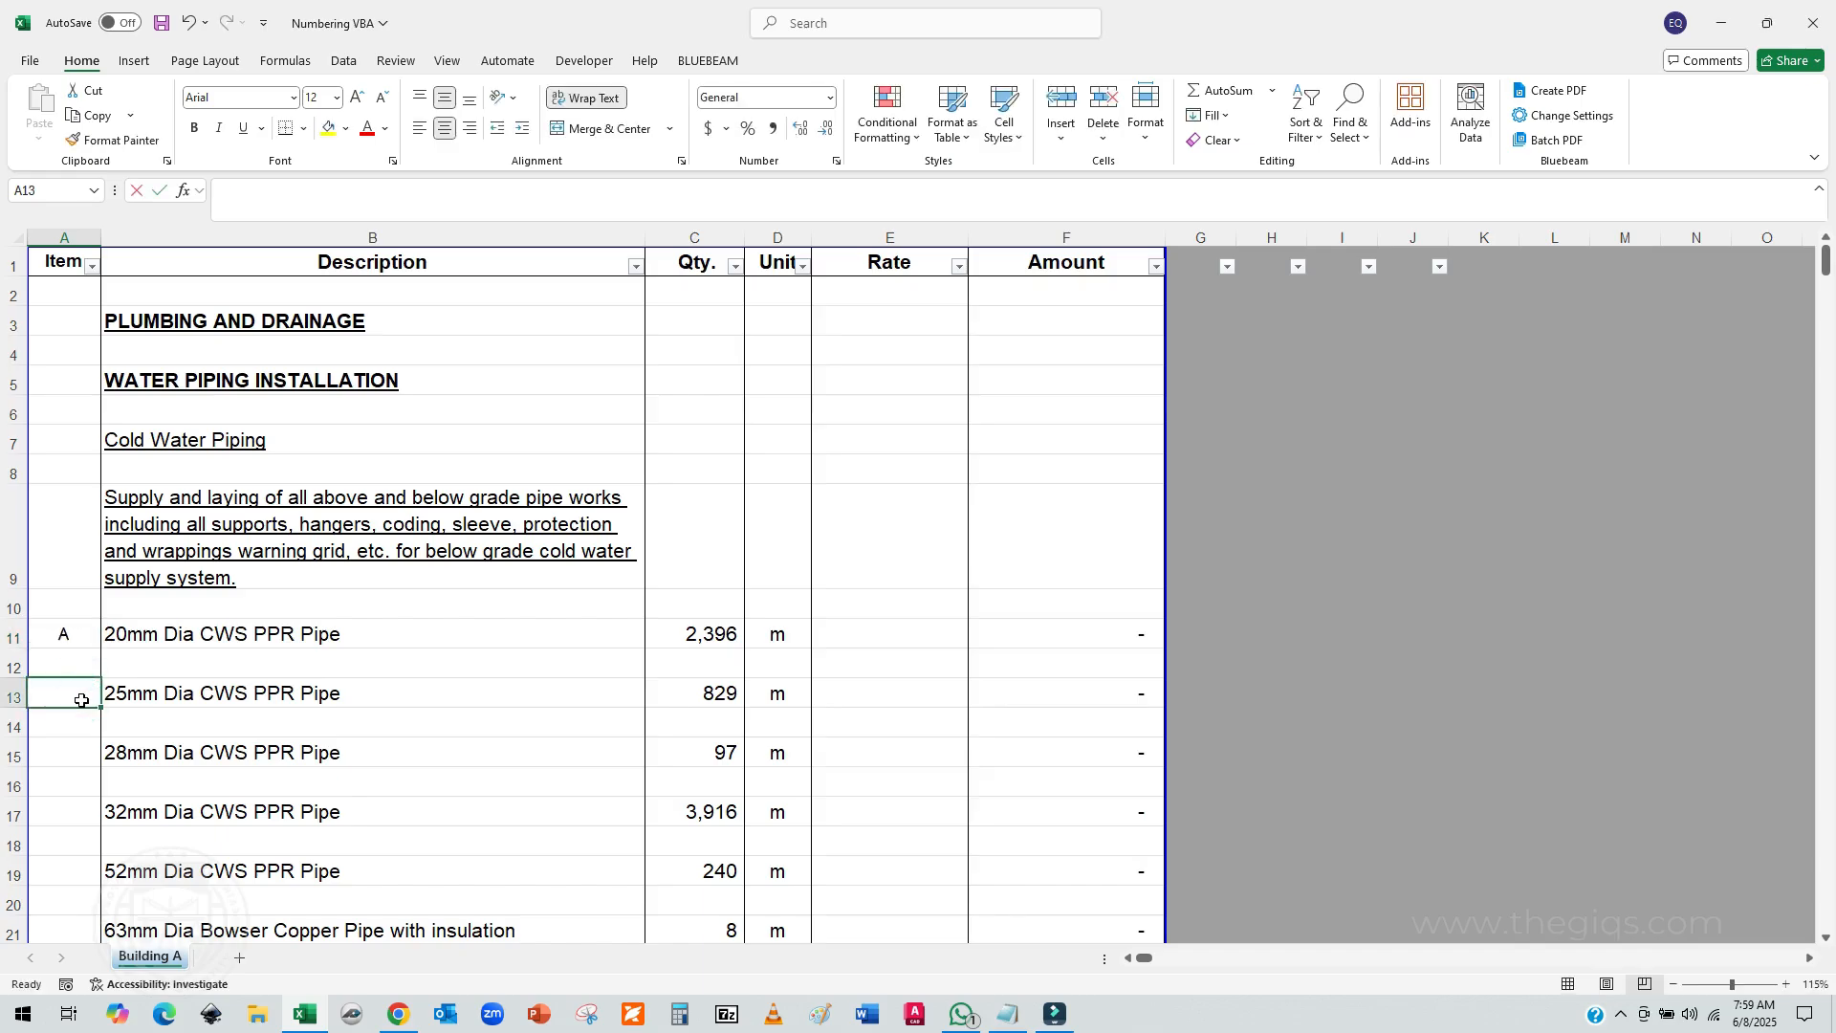
pyautogui.click(63, 633)
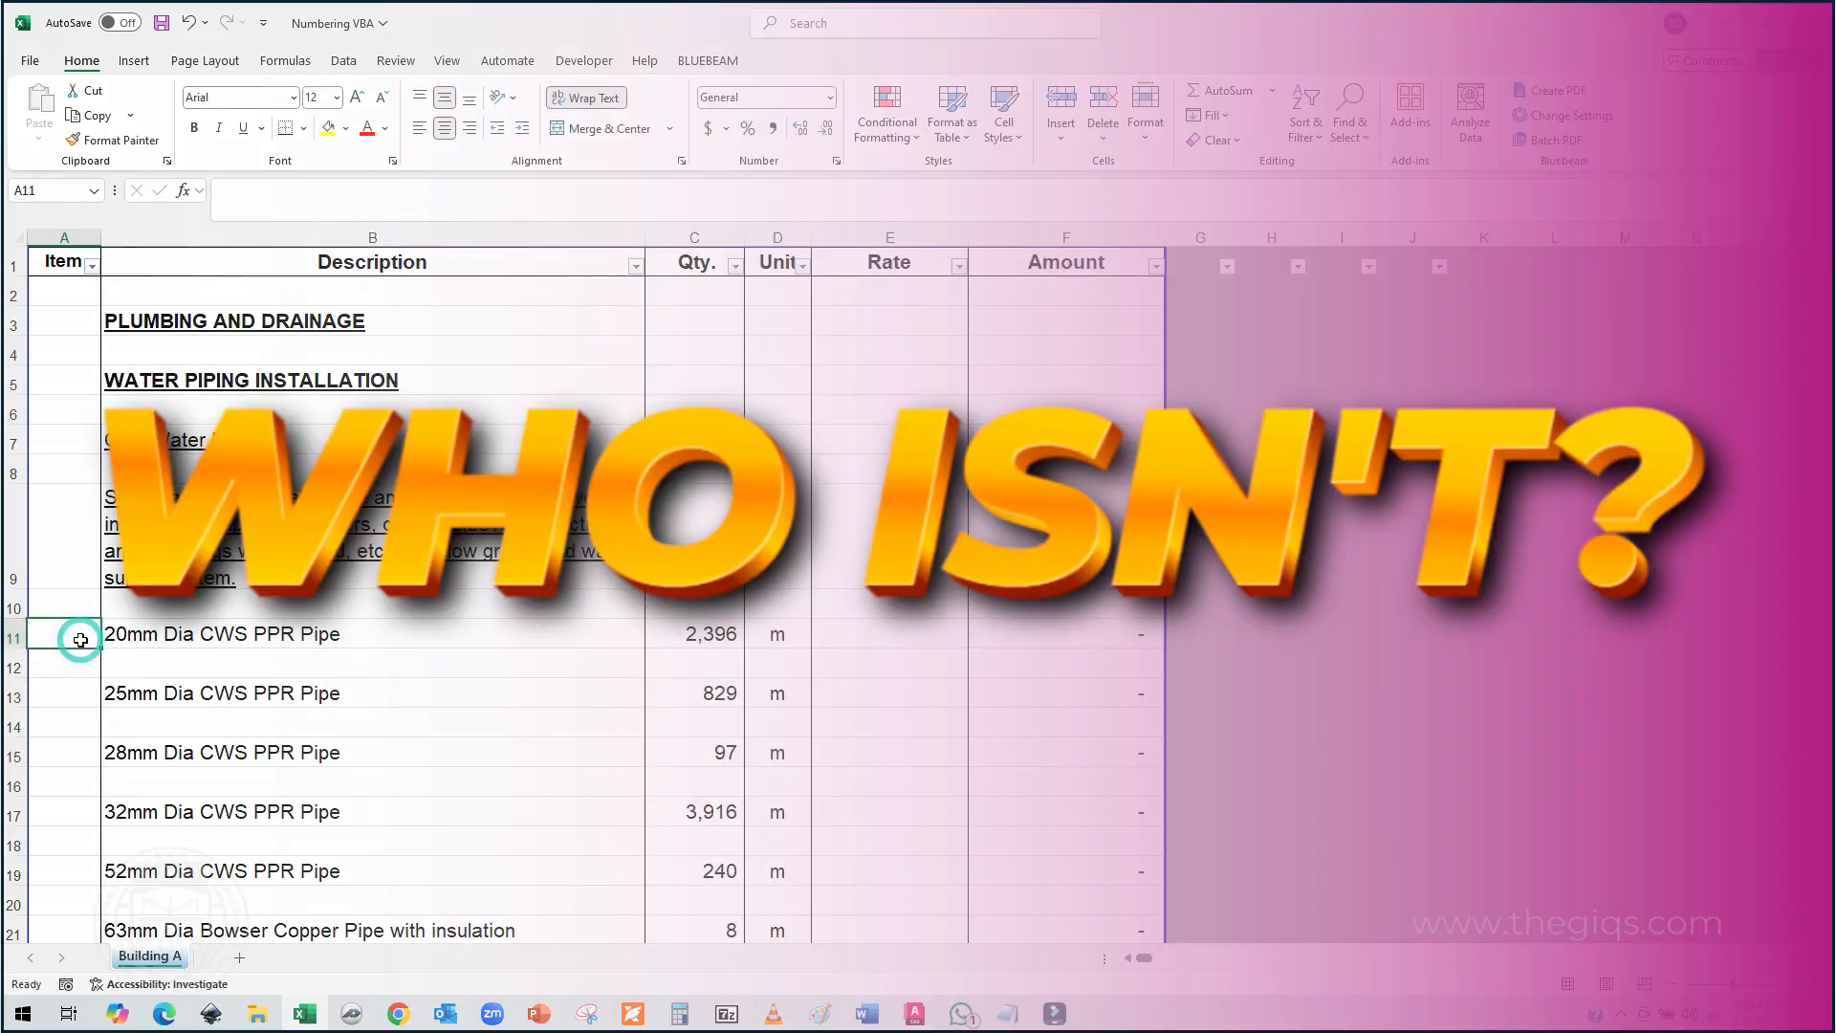
pyautogui.write('A')
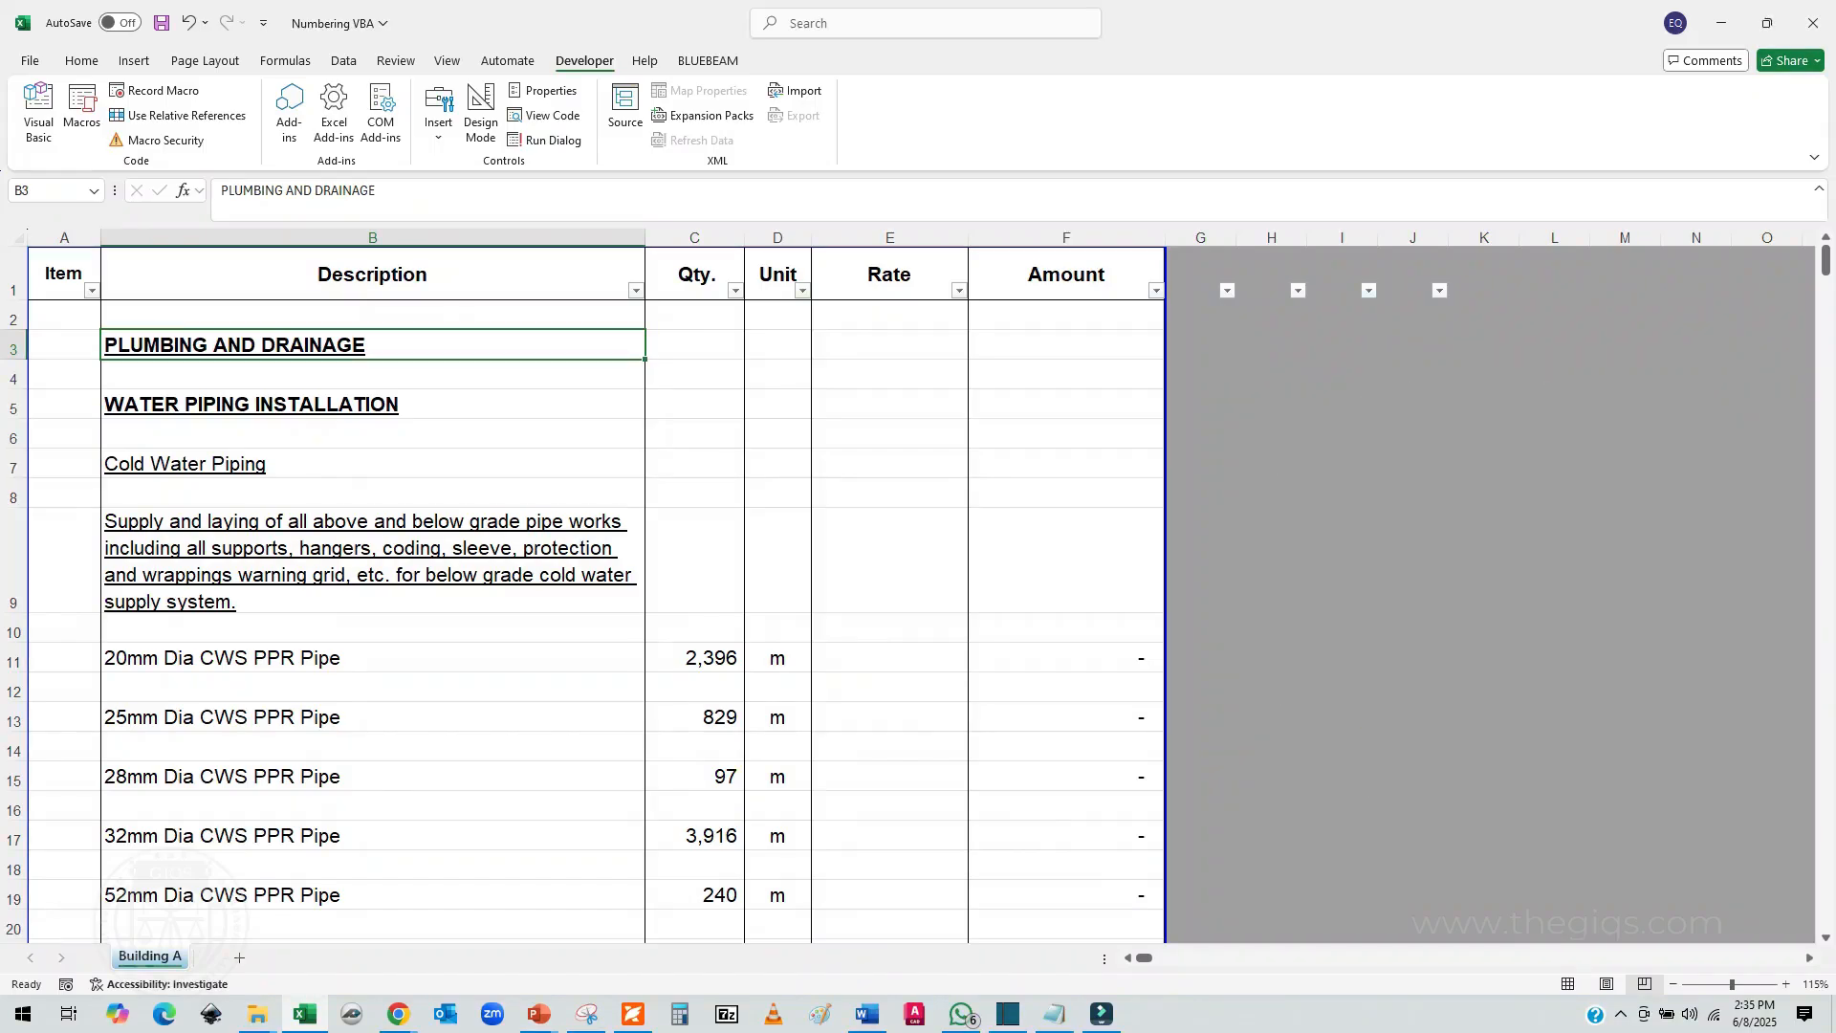
pyautogui.click(81, 61)
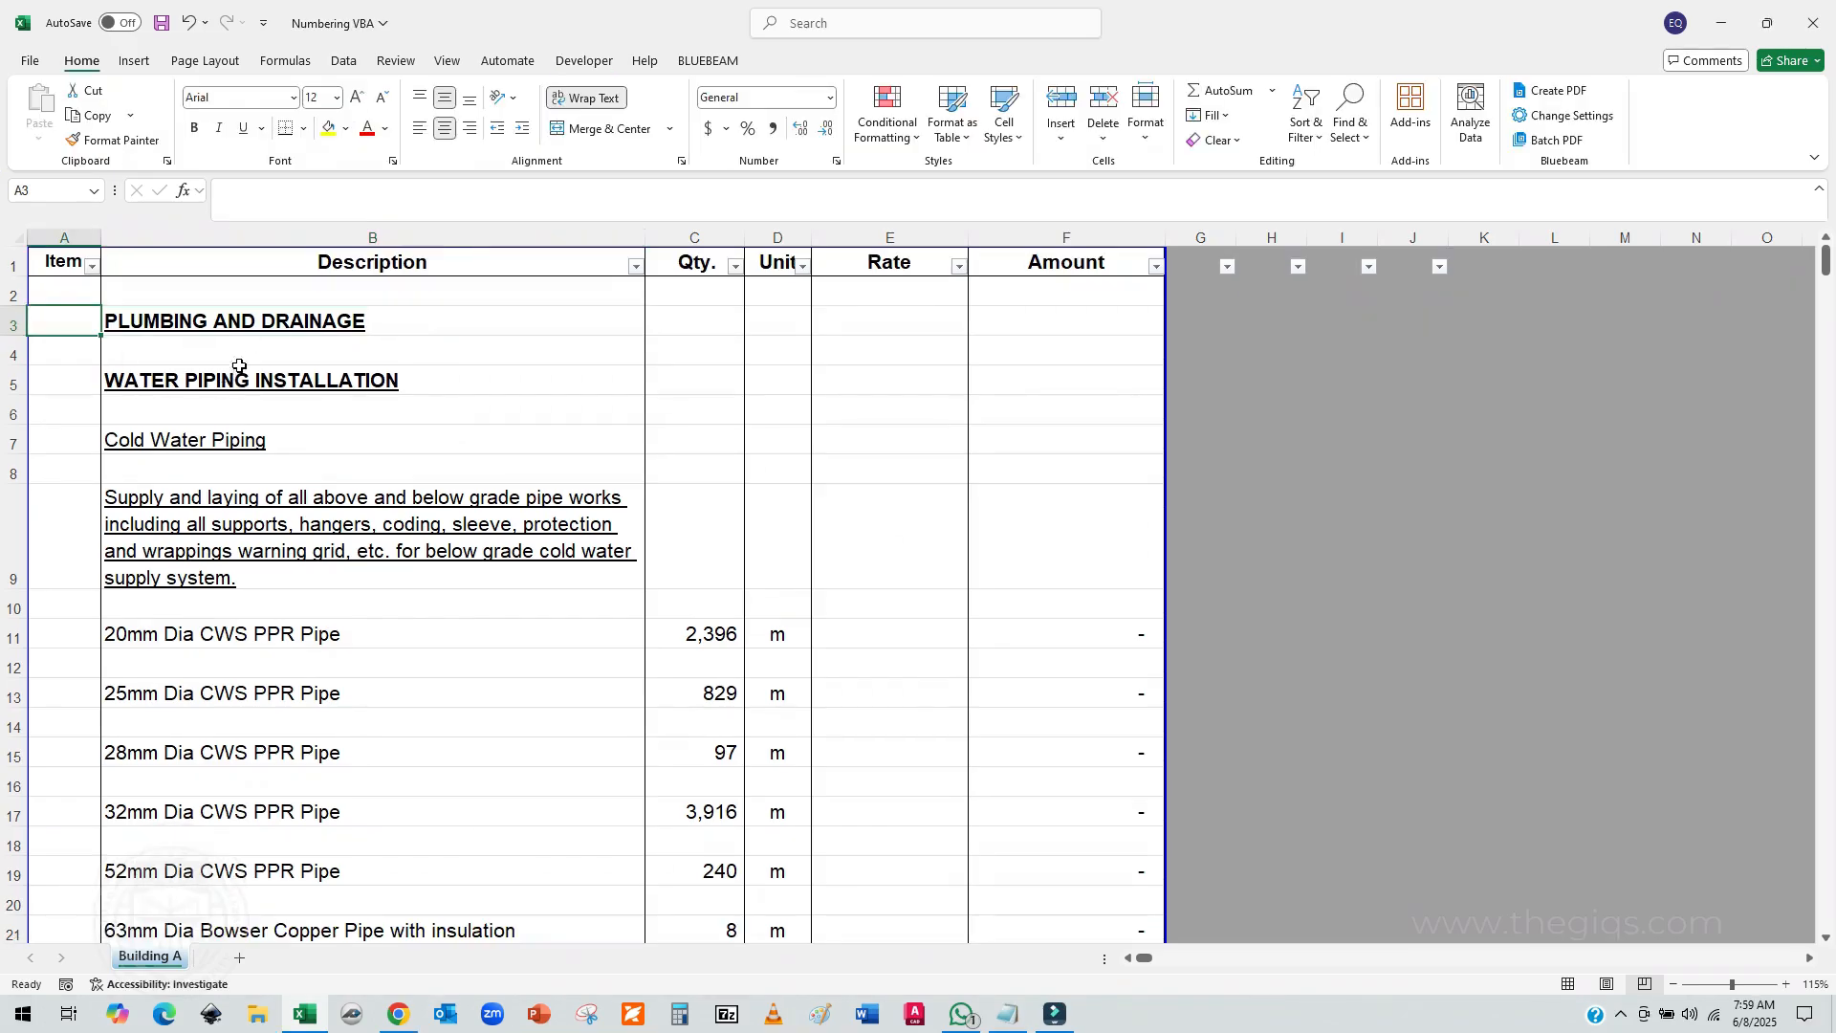
pyautogui.moveTo(287, 549)
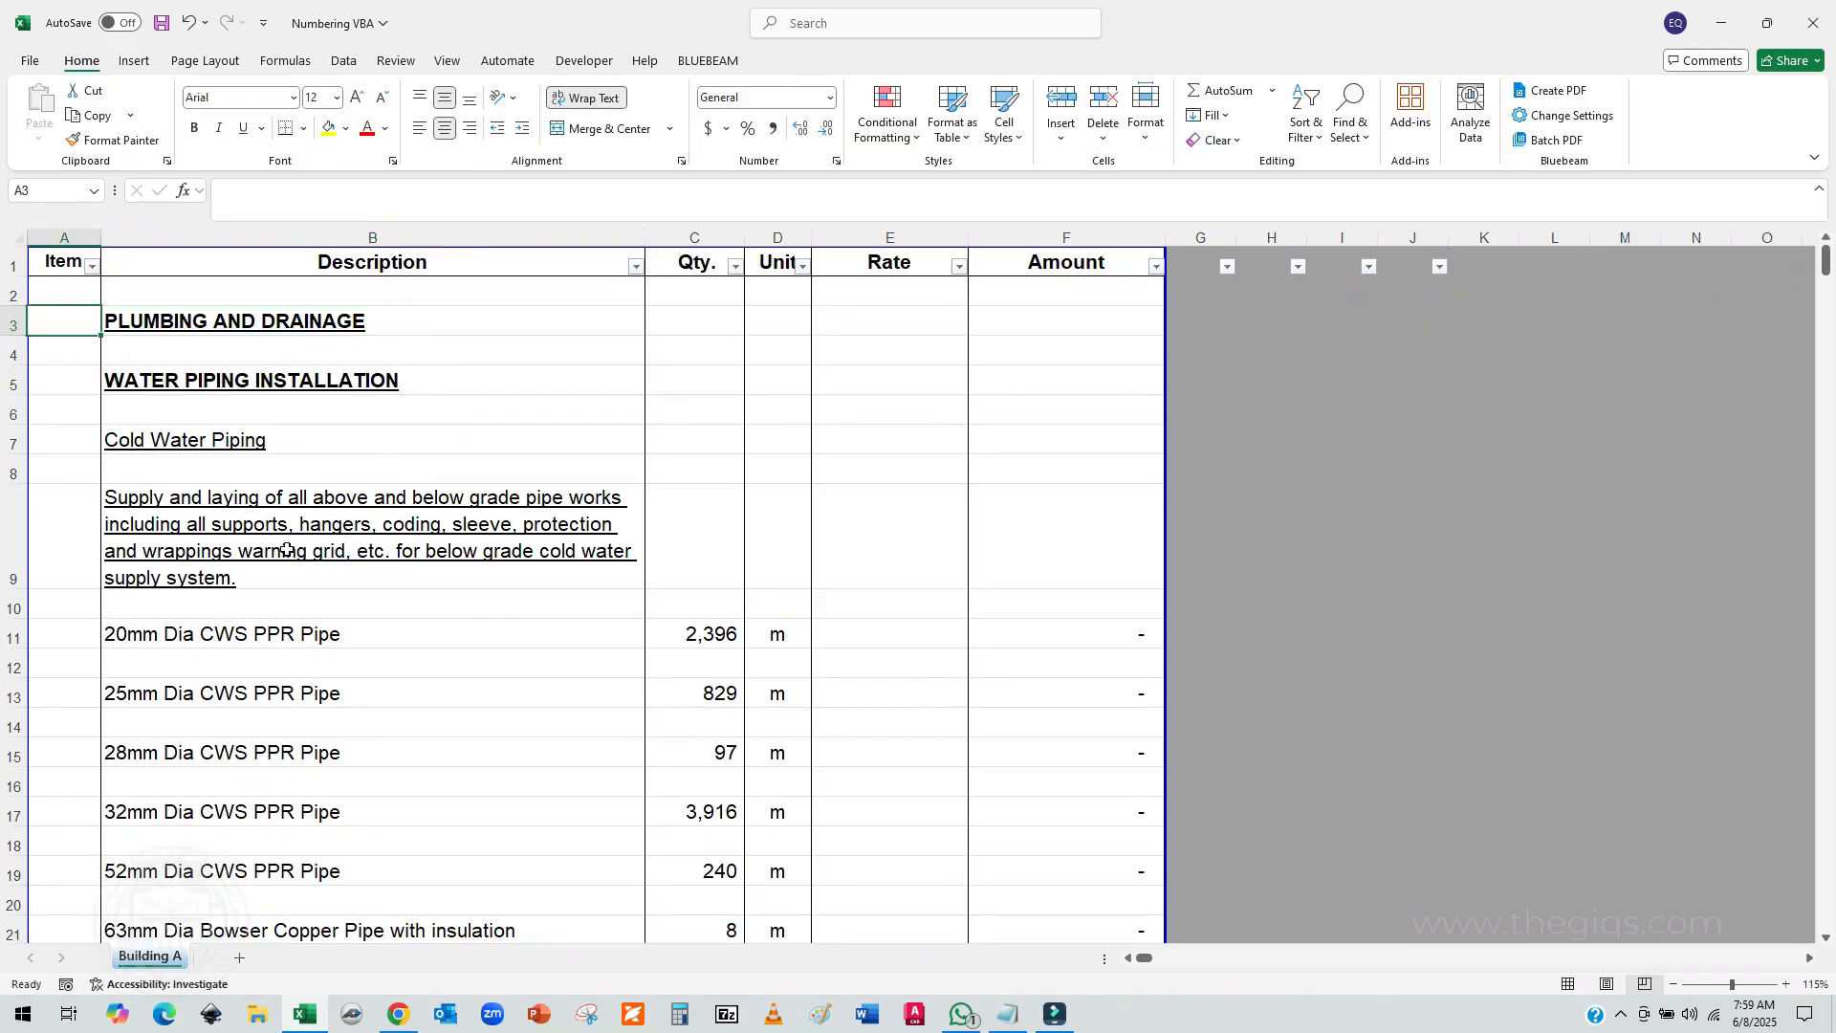
pyautogui.click(64, 633)
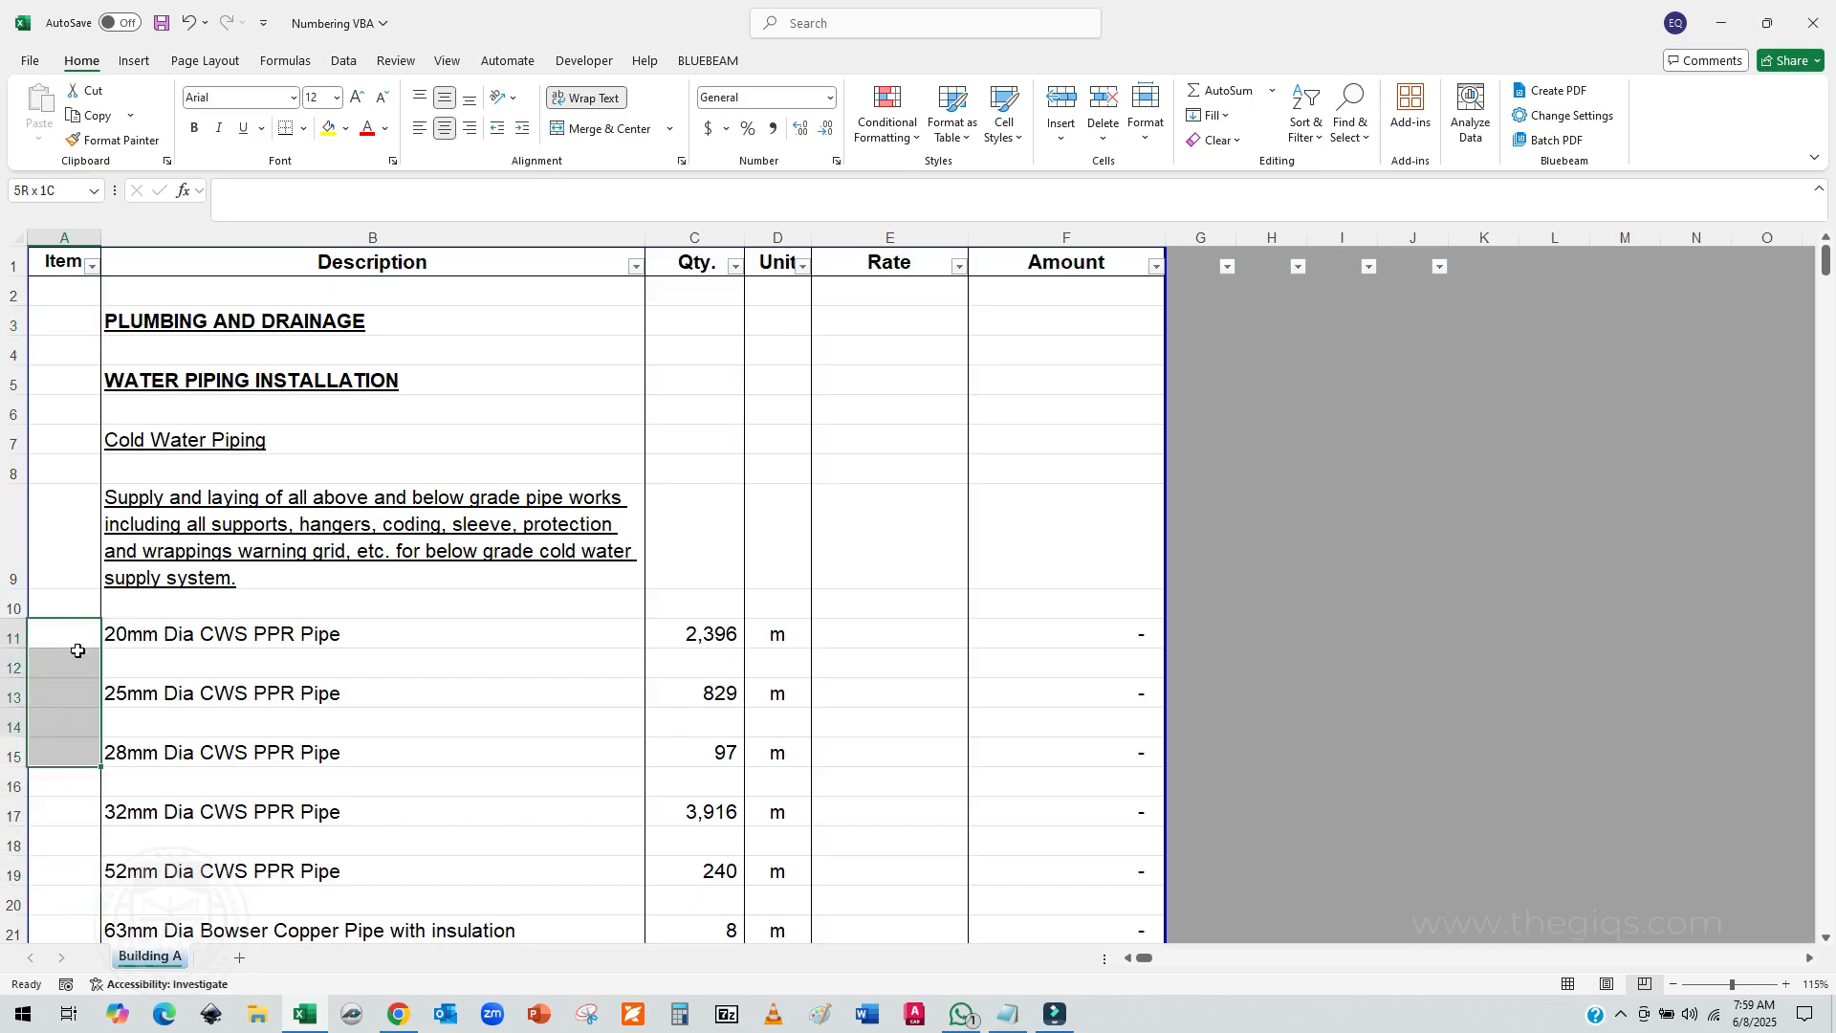
# Step: Scroll through the later pages, where items remain unlettered
pyautogui.scroll(-3)
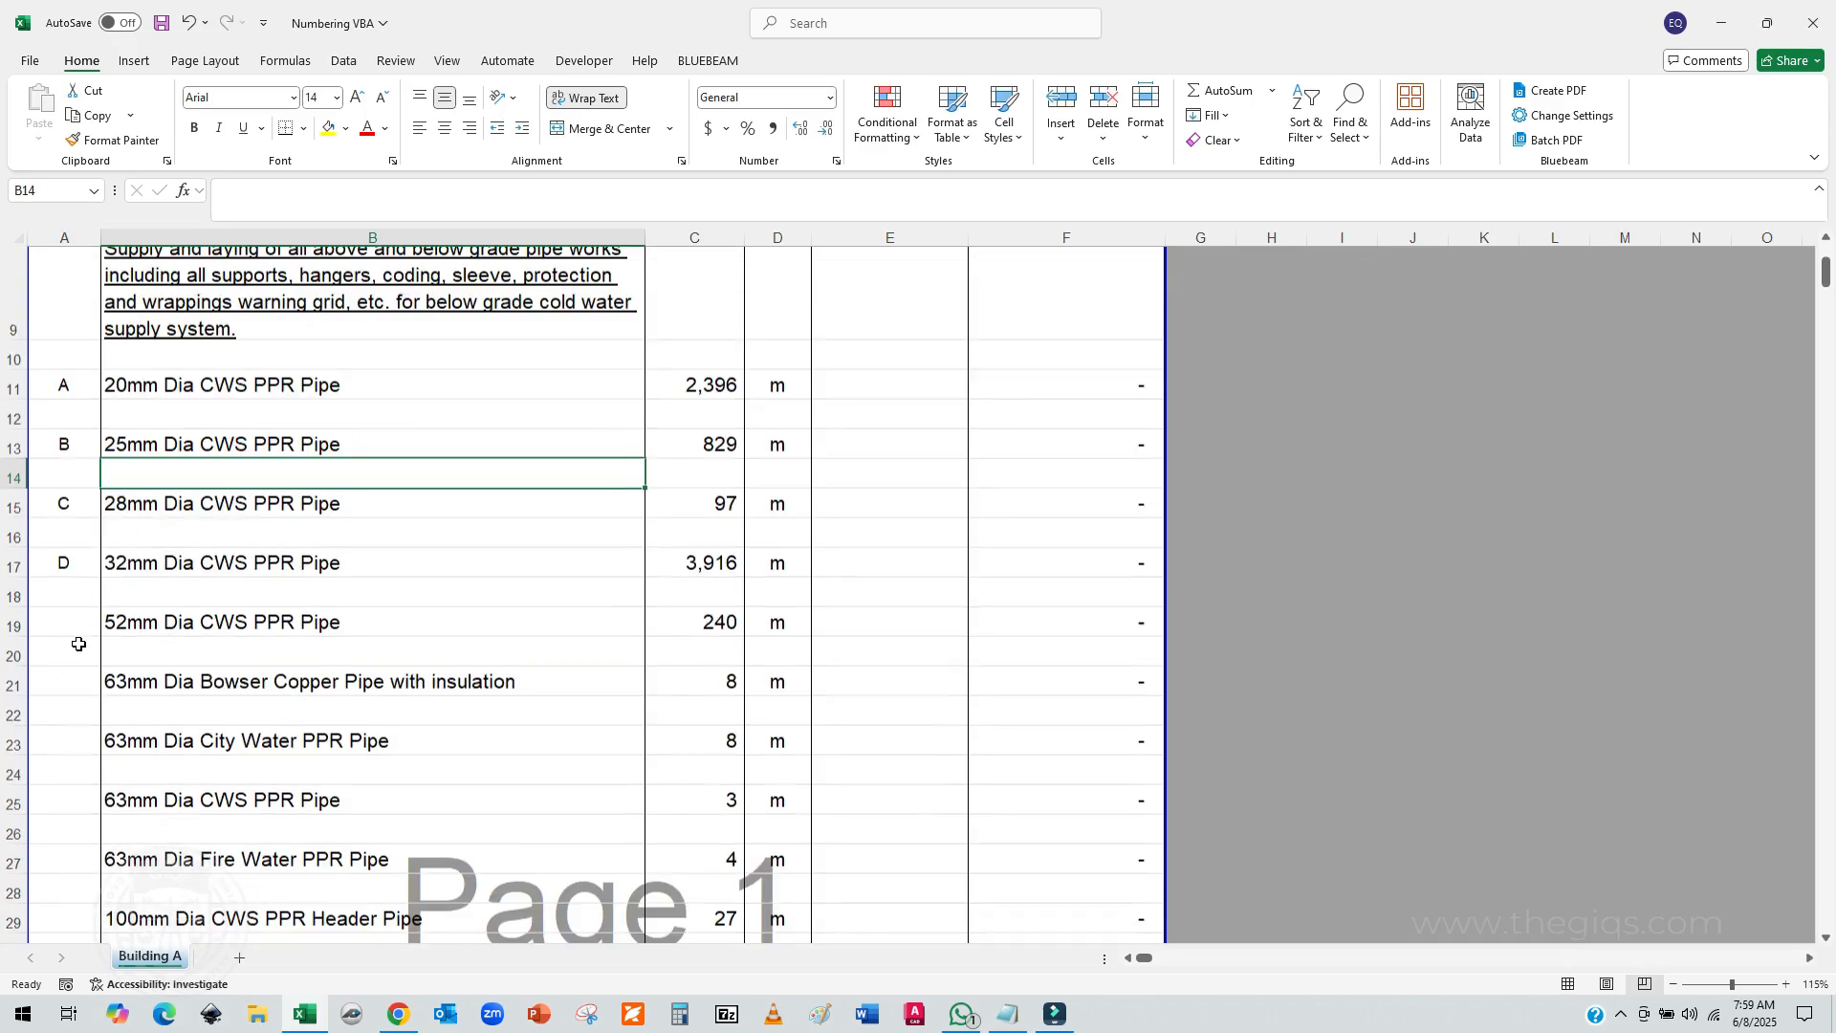
pyautogui.scroll(-3)
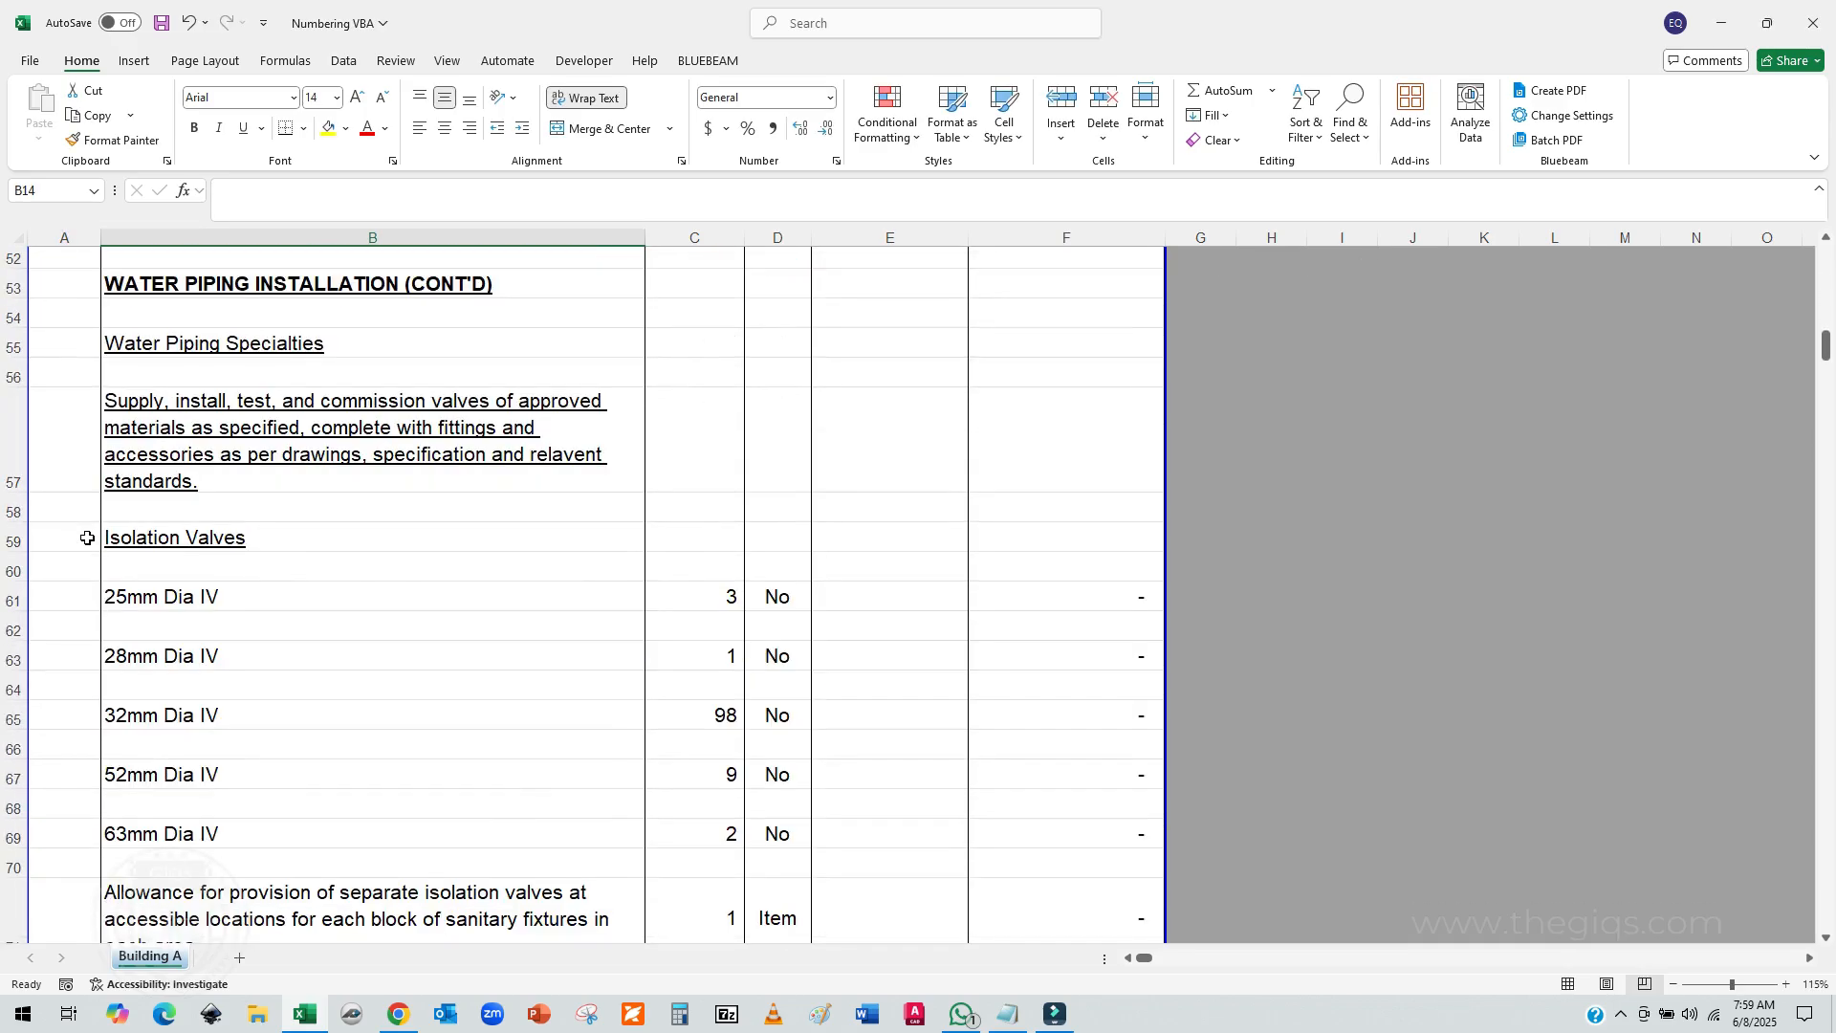
pyautogui.scroll(-3)
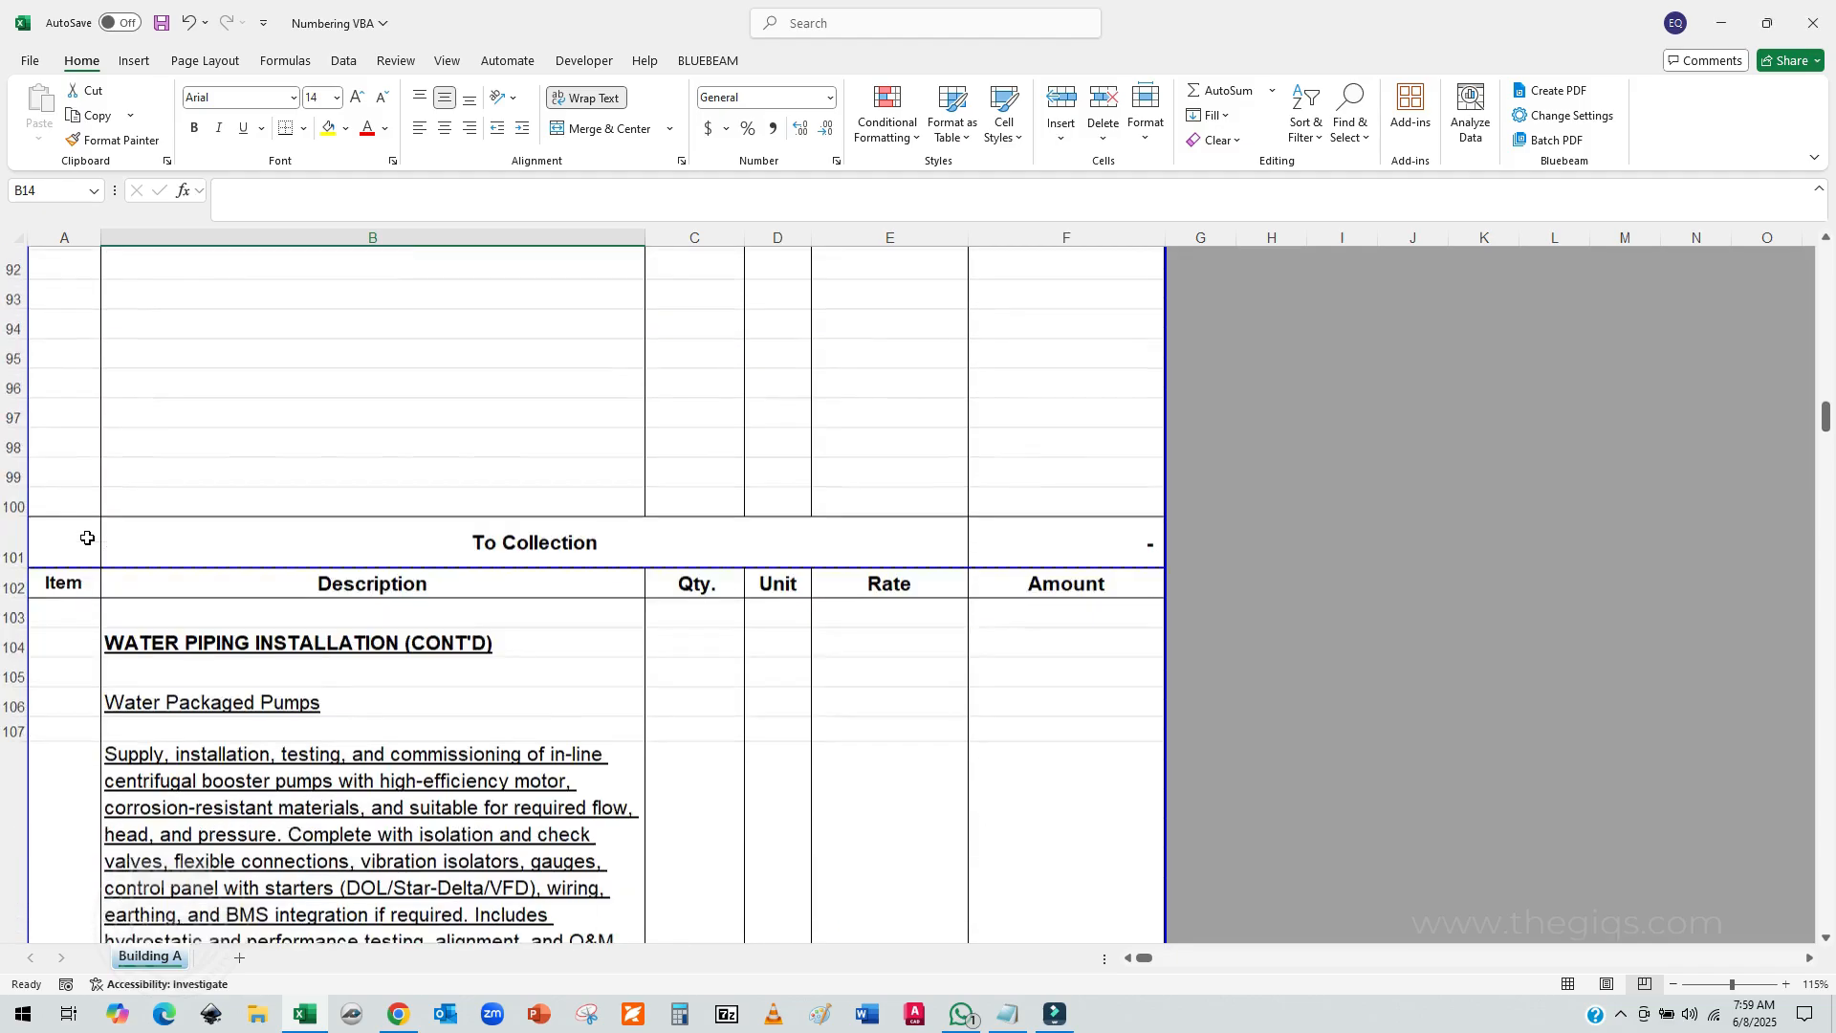
pyautogui.scroll(-3)
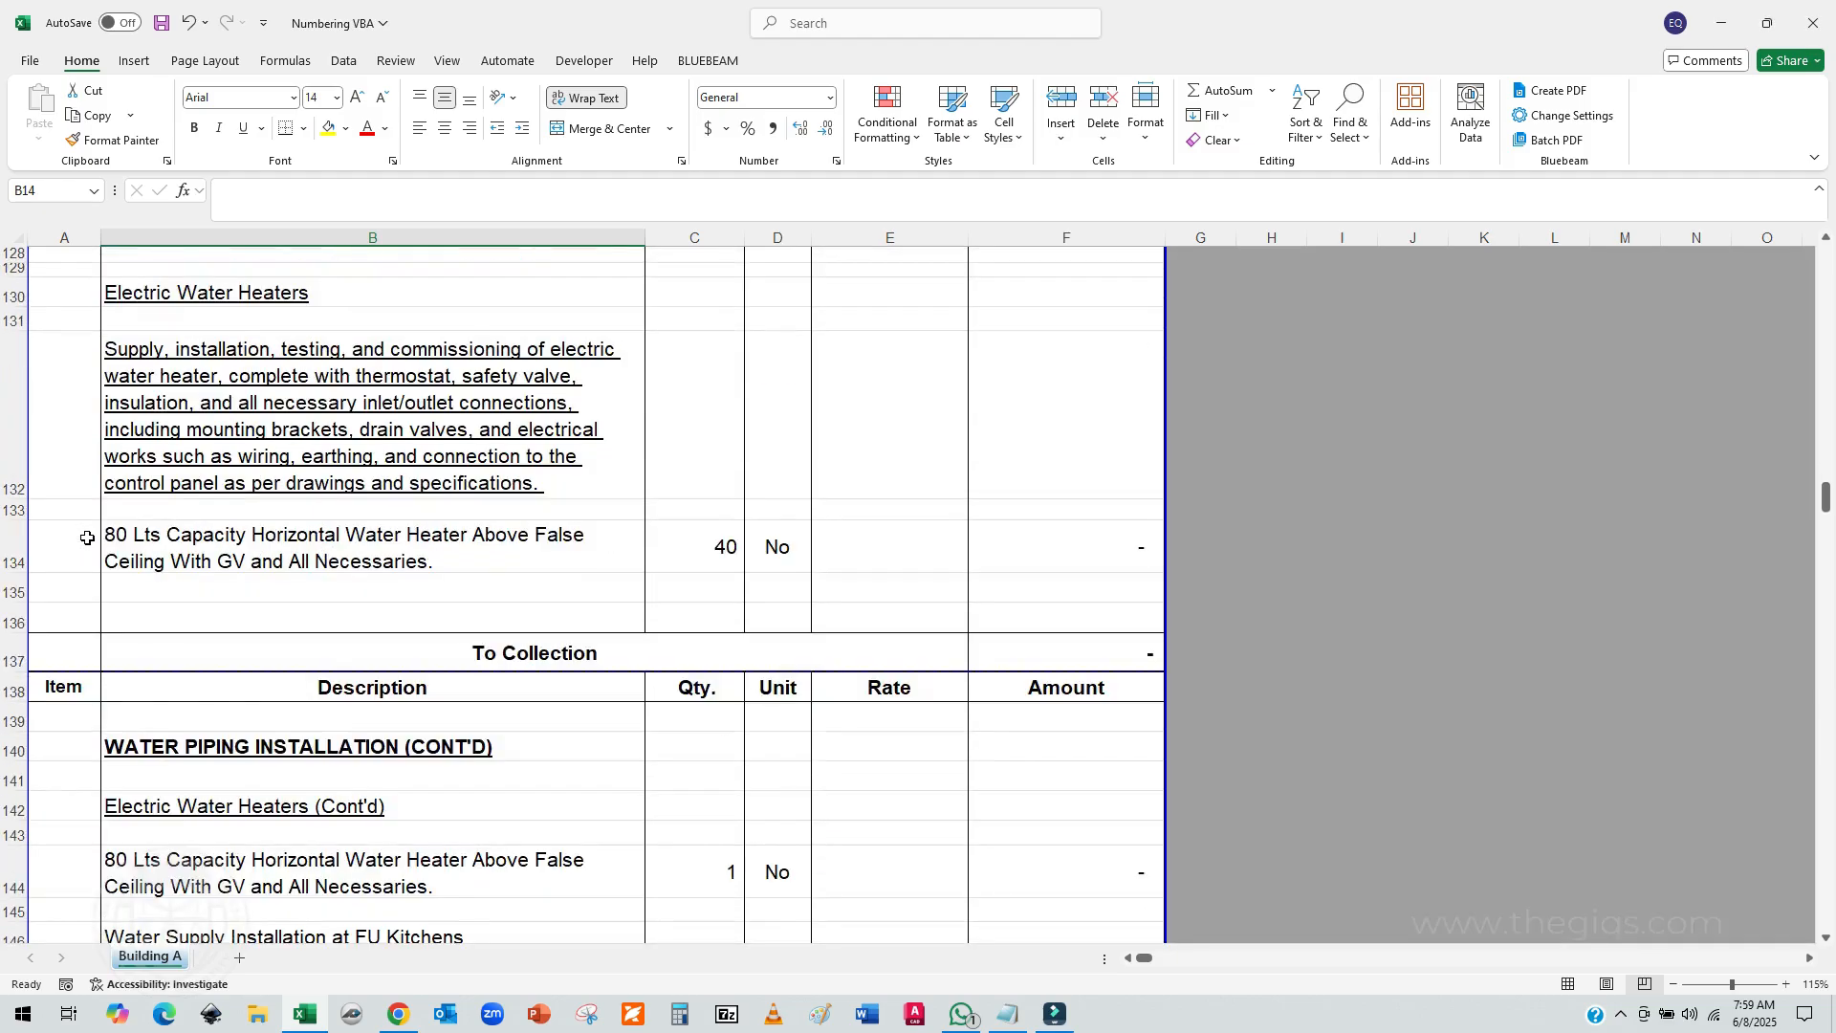
pyautogui.scroll(-3)
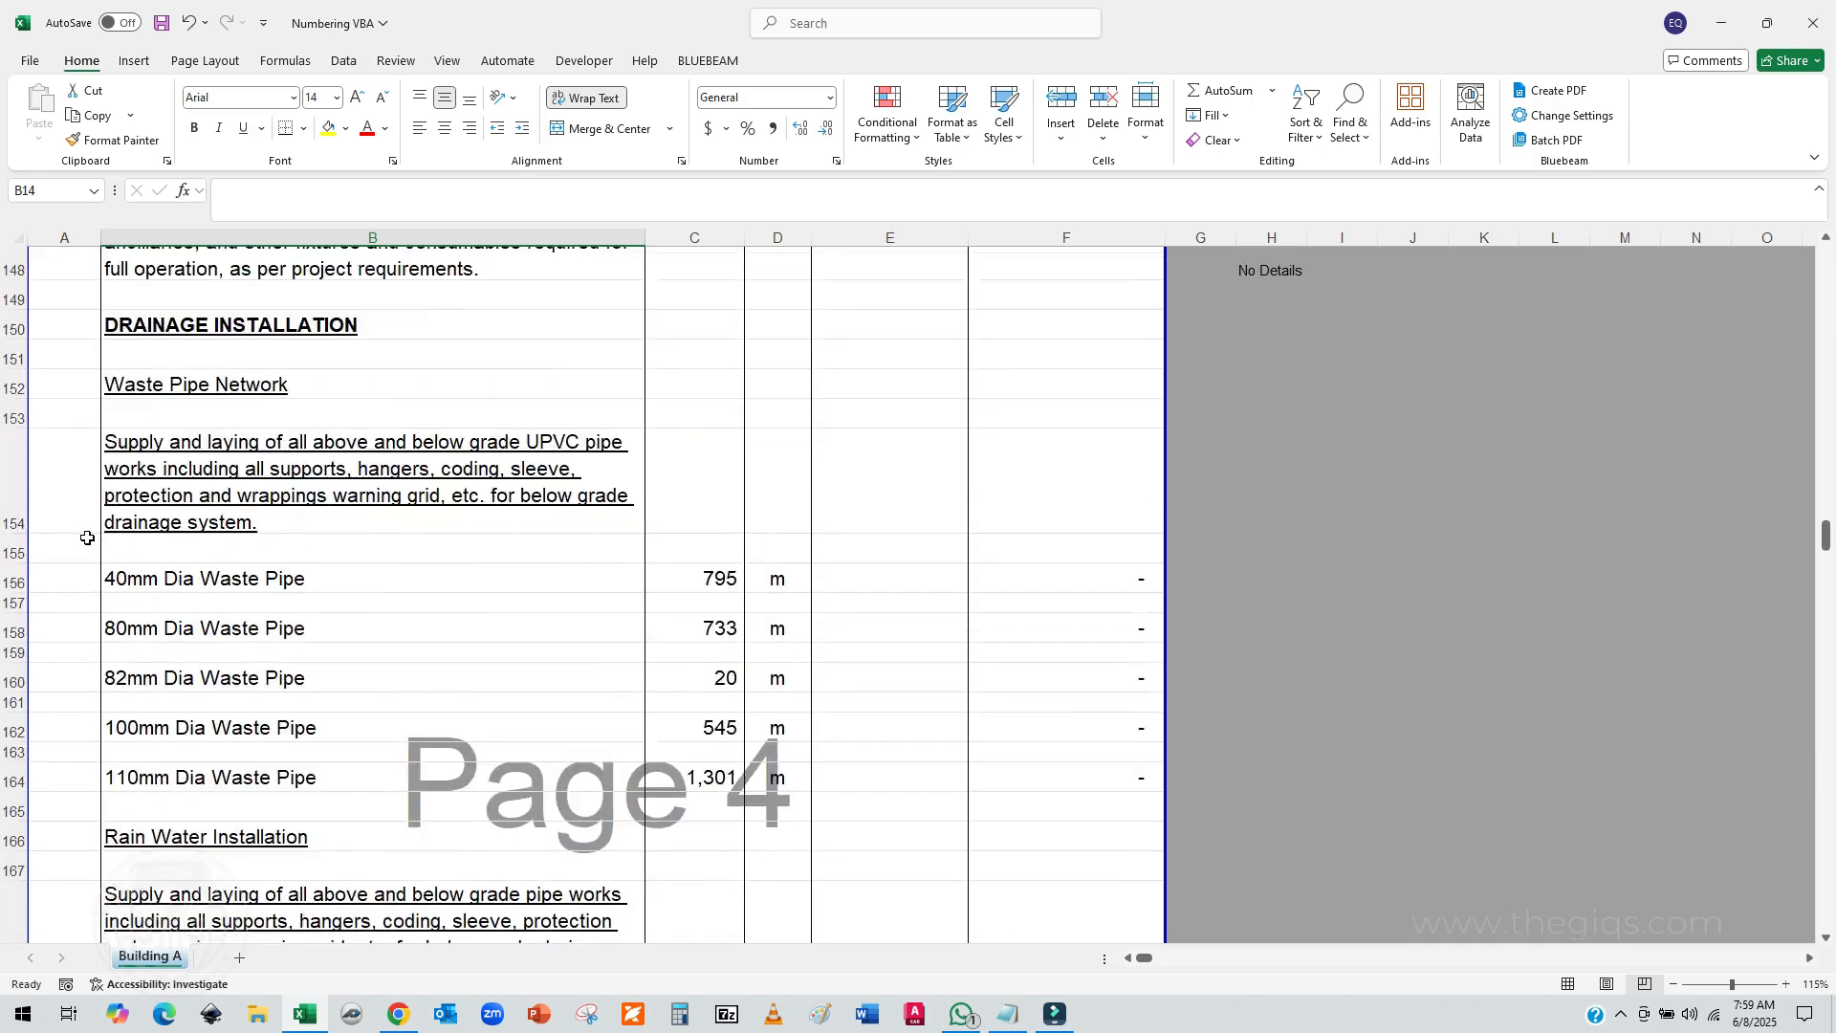
pyautogui.scroll(3)
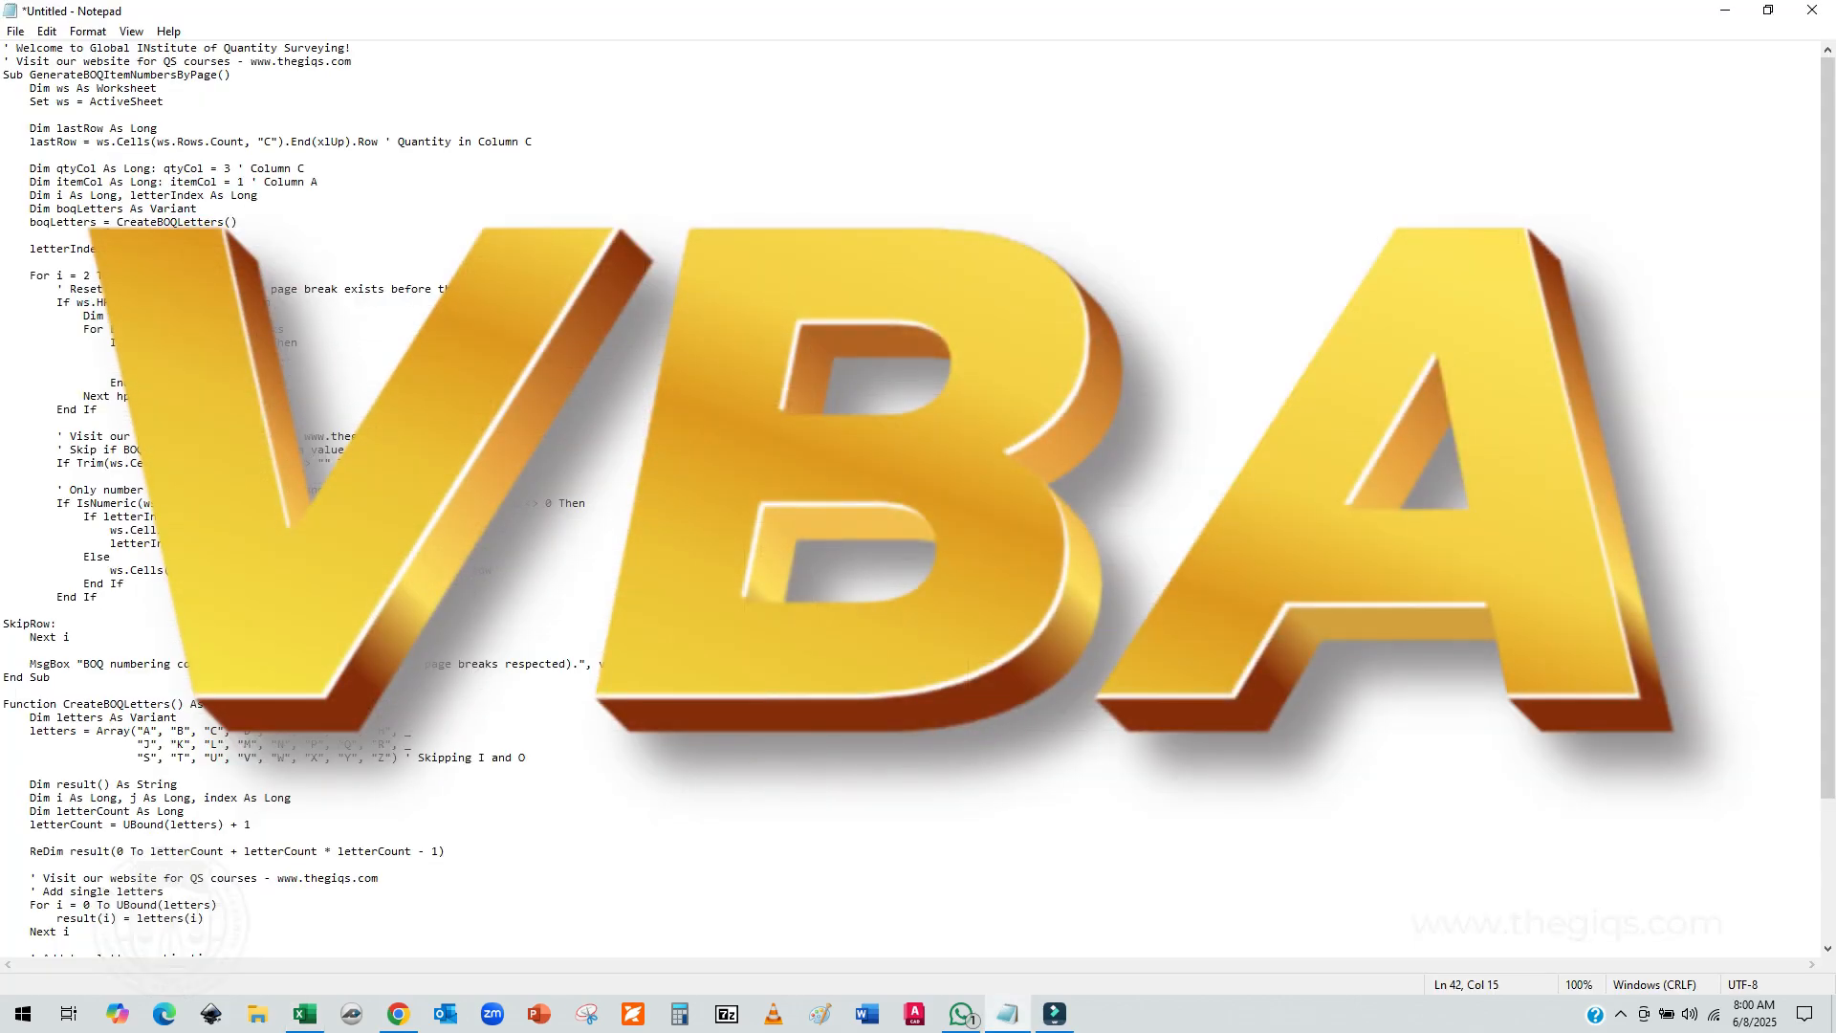
# Step: Review the page-by-page lettering macro in Notepad, then minimize Notepad to reveal the BOQ worksheet
pyautogui.moveTo(235, 223); pyautogui.dragTo(152, 504)
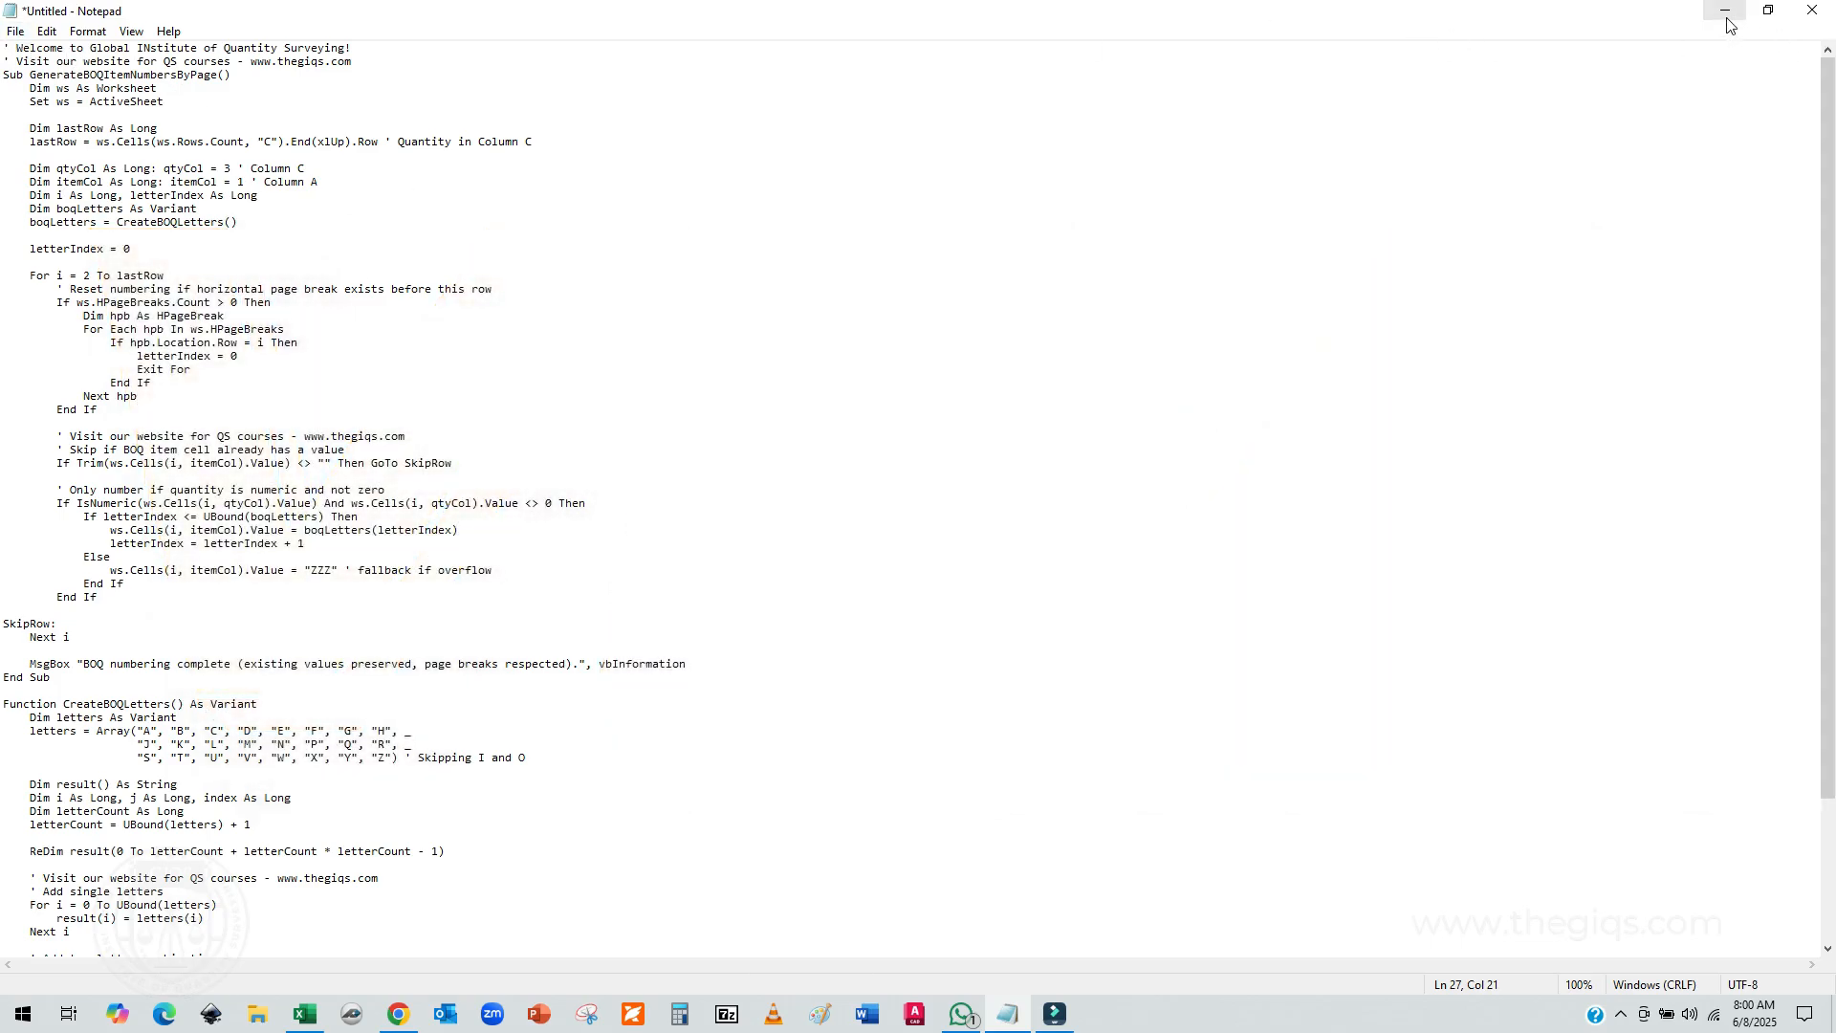
pyautogui.click(303, 1014)
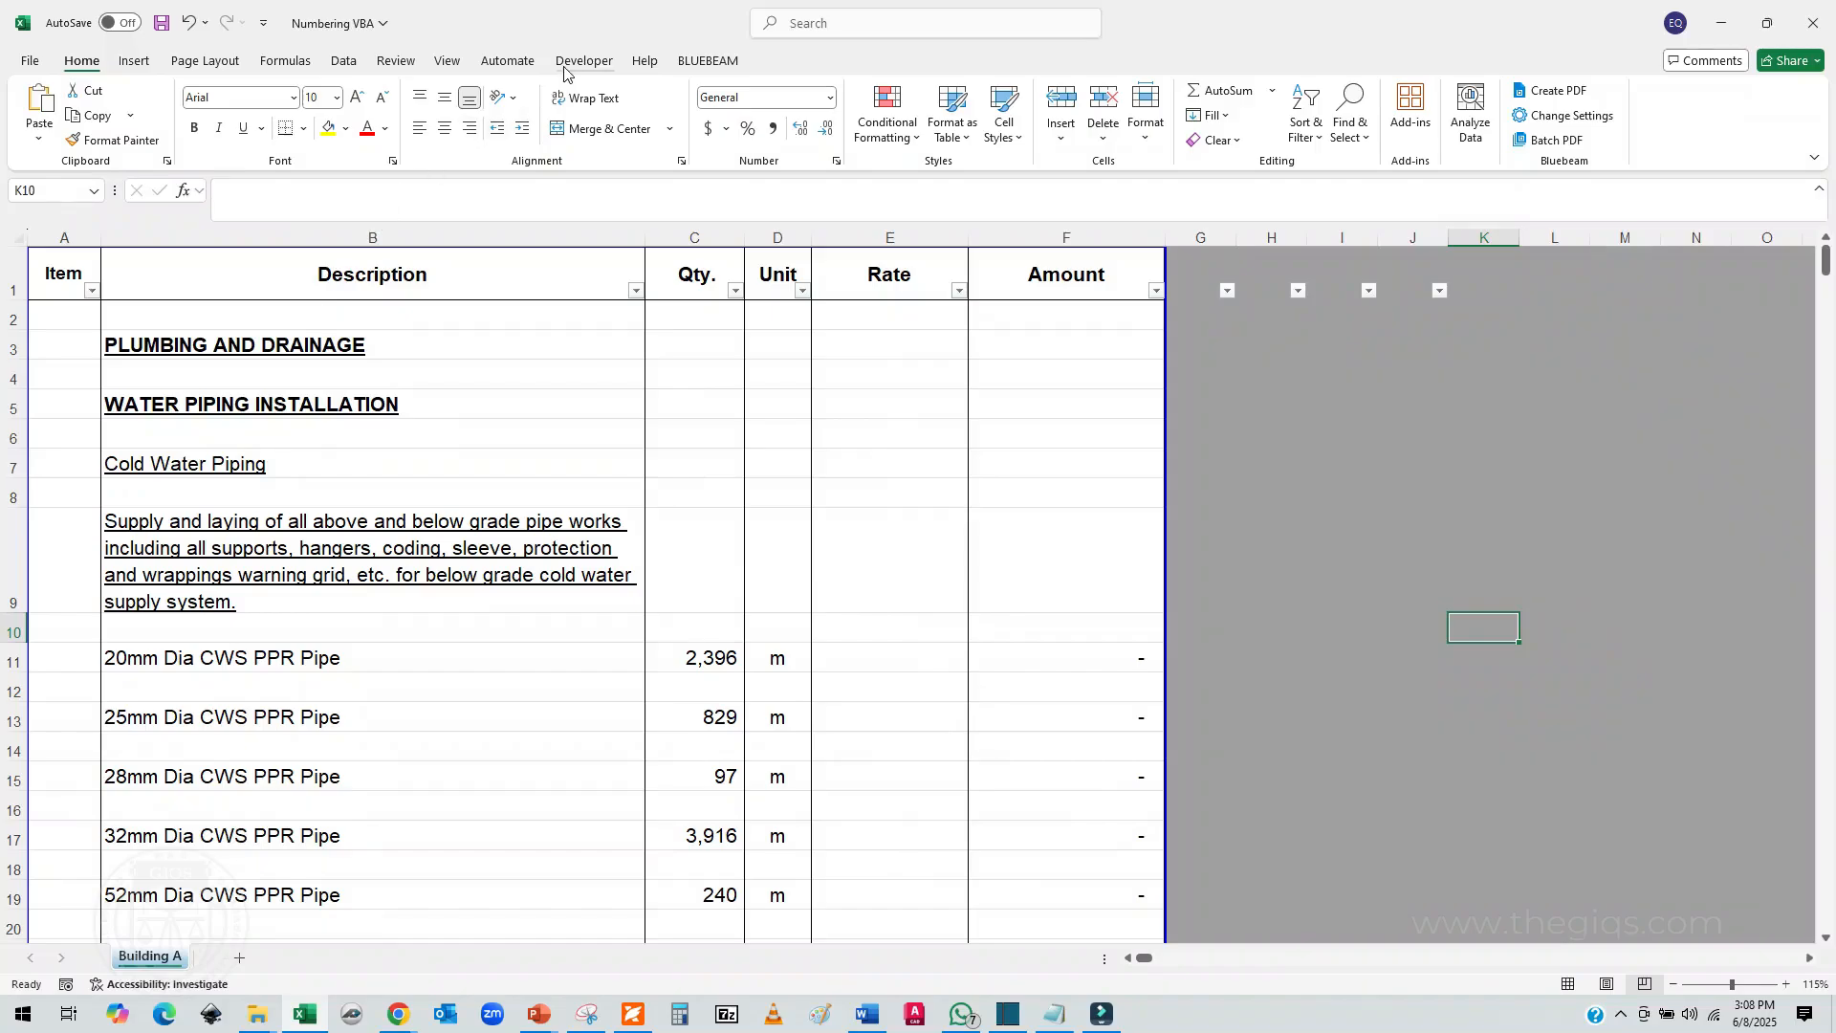
# Step: Open the VBA editor from the Developer tab and bring up the Numbering VBA project's insert options
pyautogui.click(583, 61)
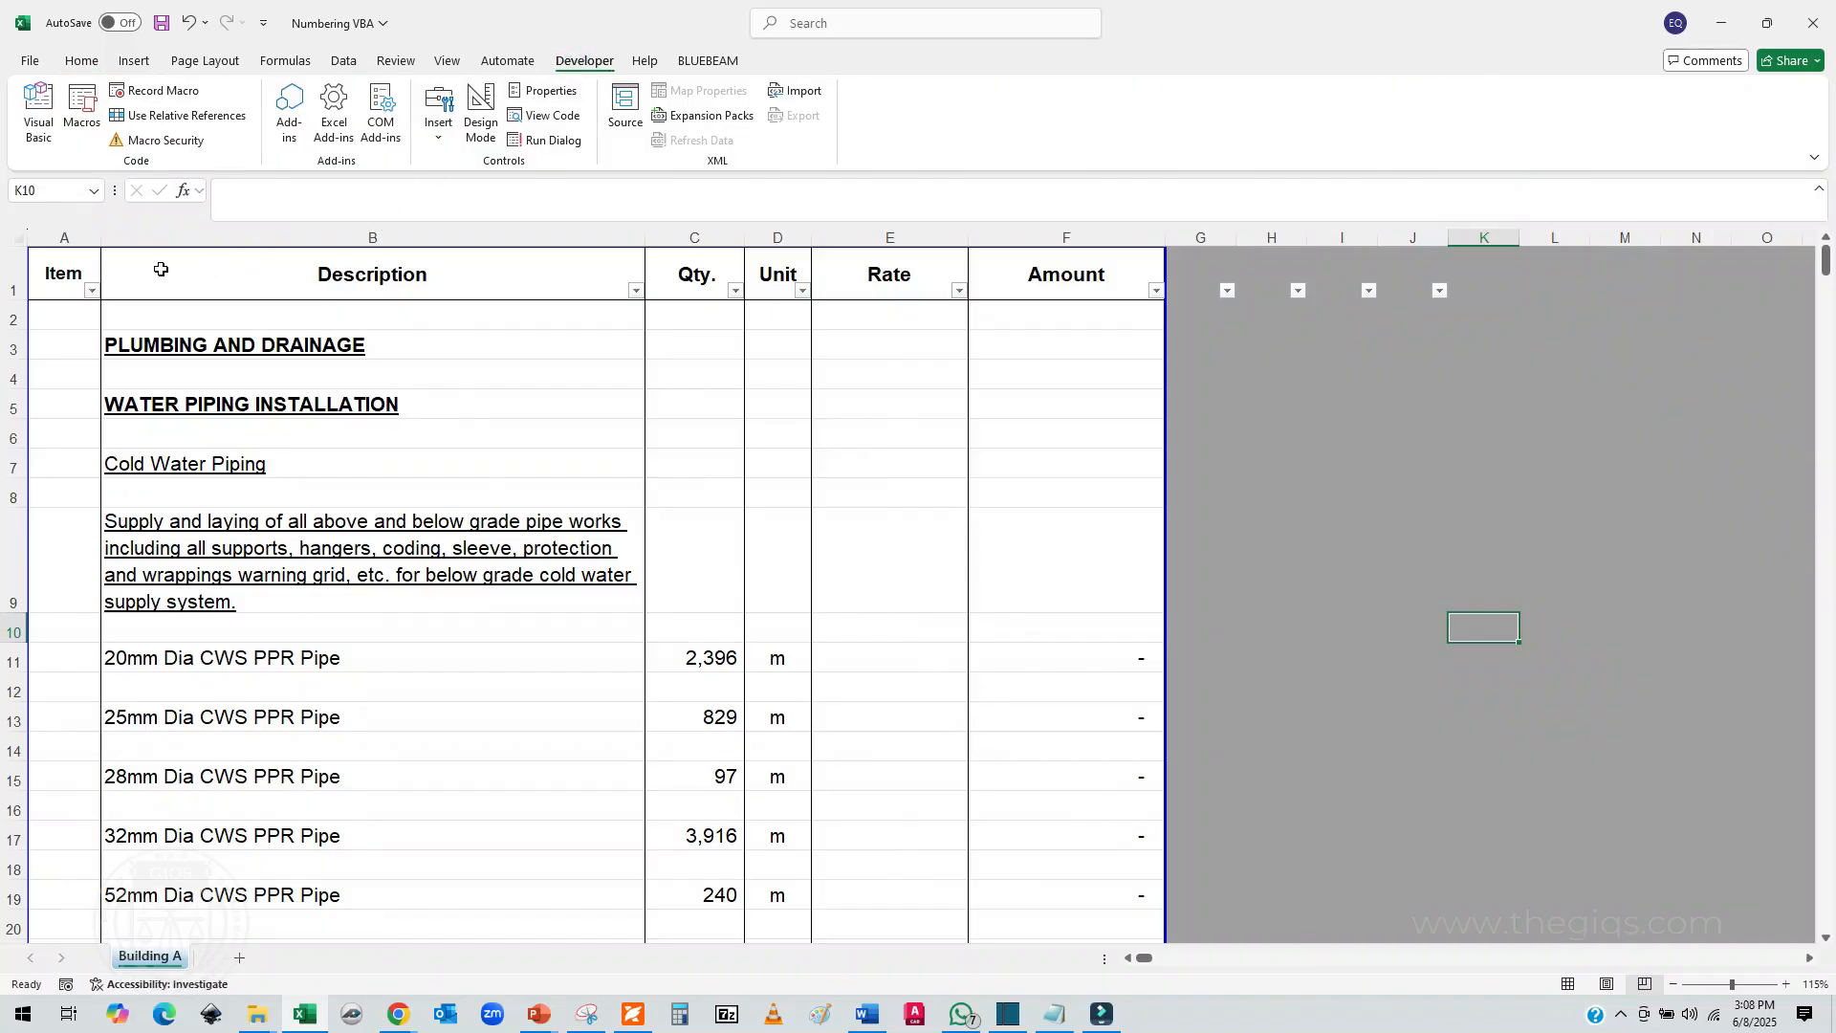
pyautogui.click(38, 106)
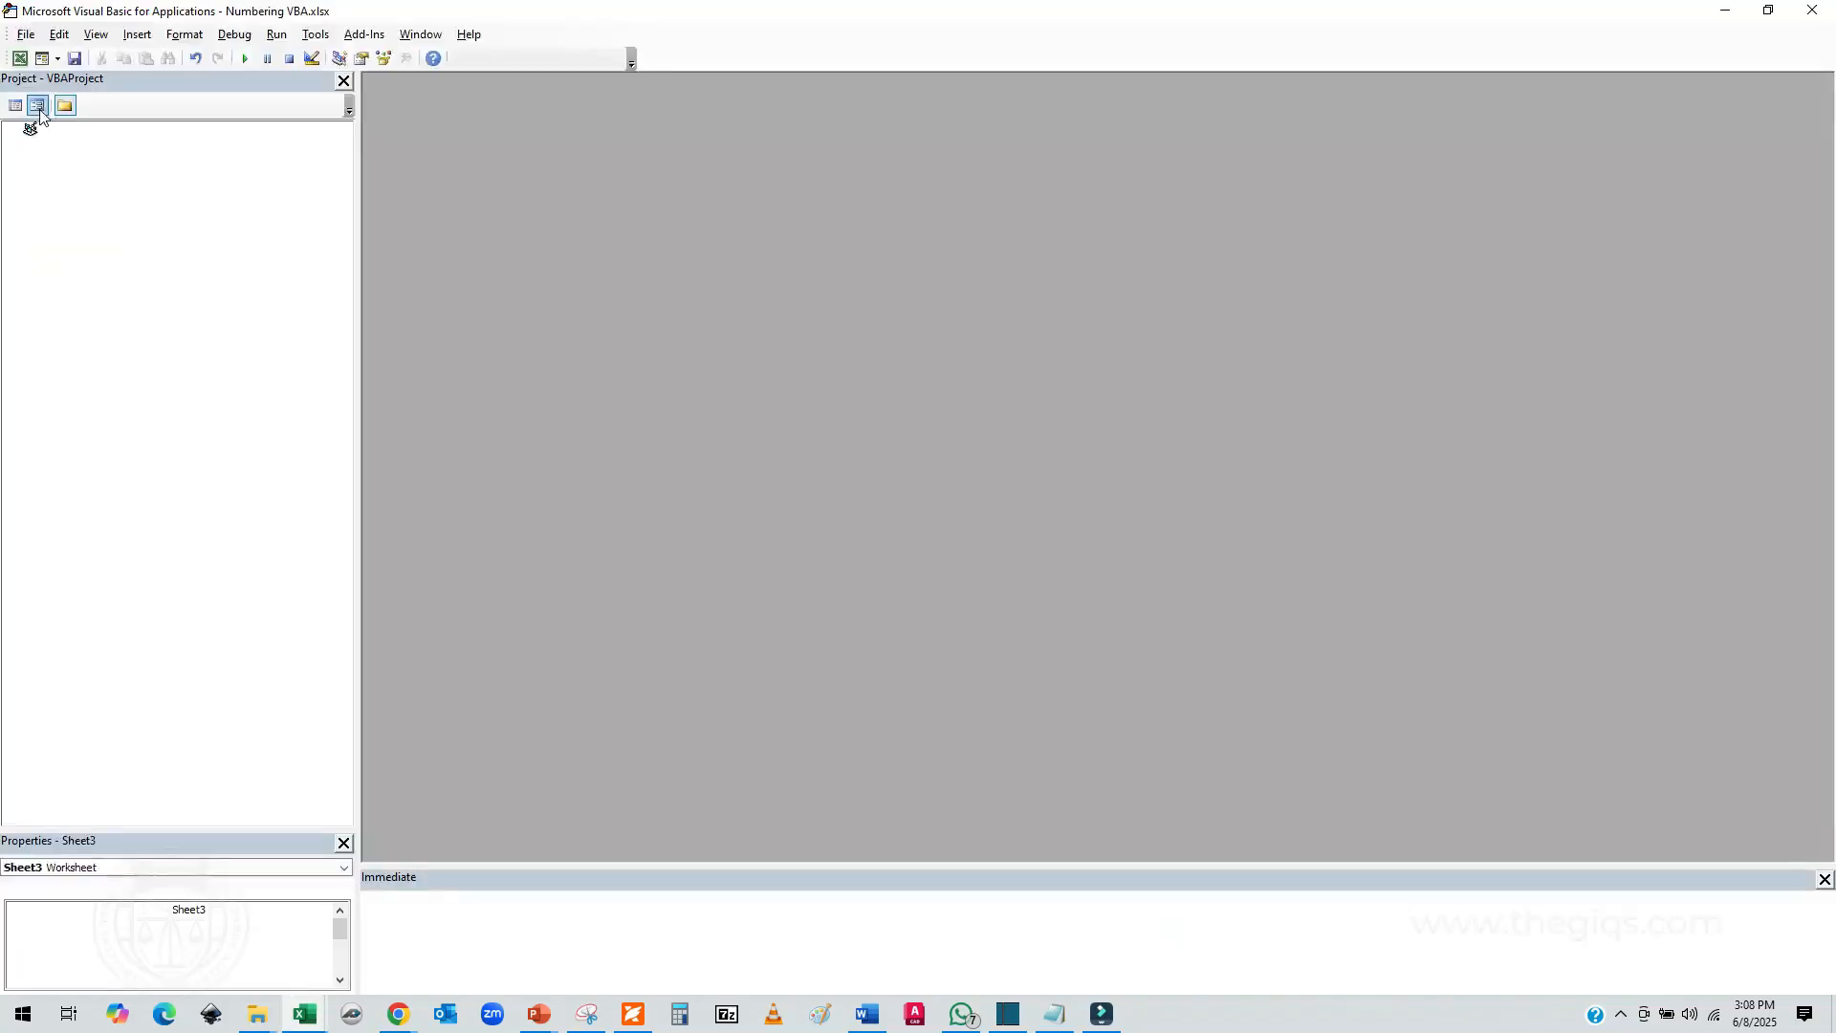
pyautogui.click(37, 105)
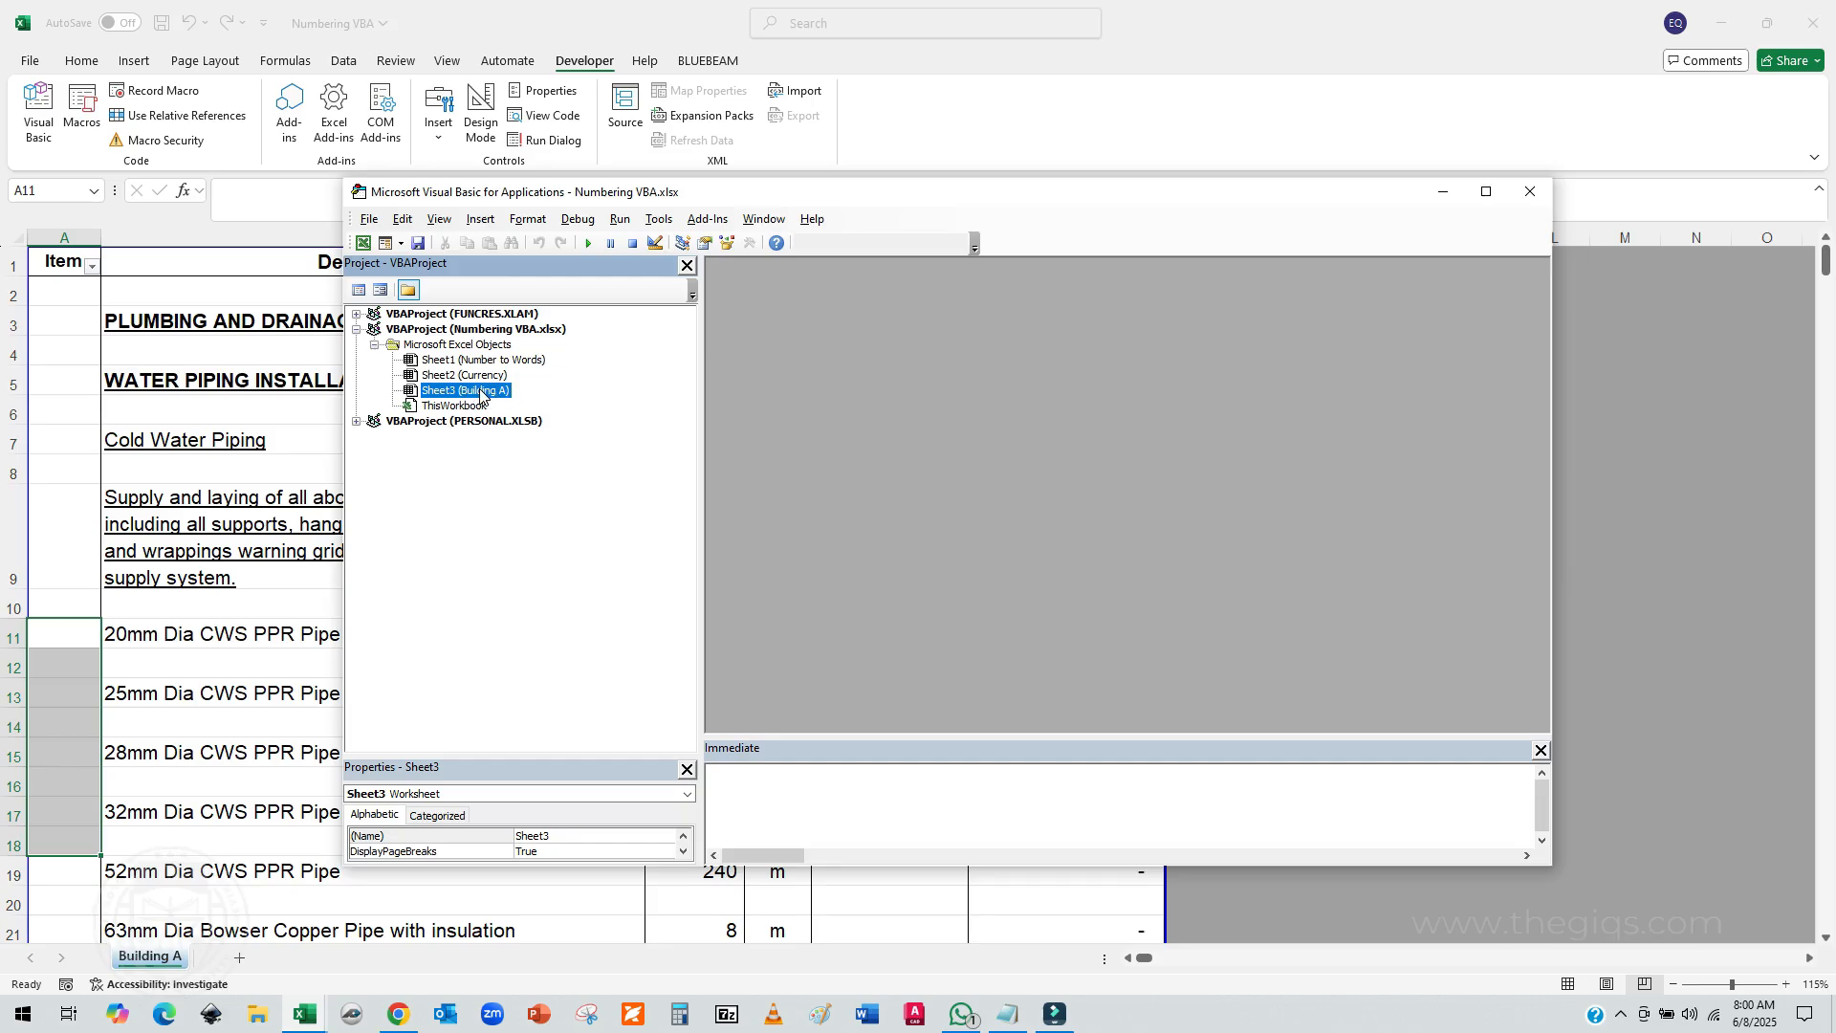
pyautogui.rightClick(466, 391)
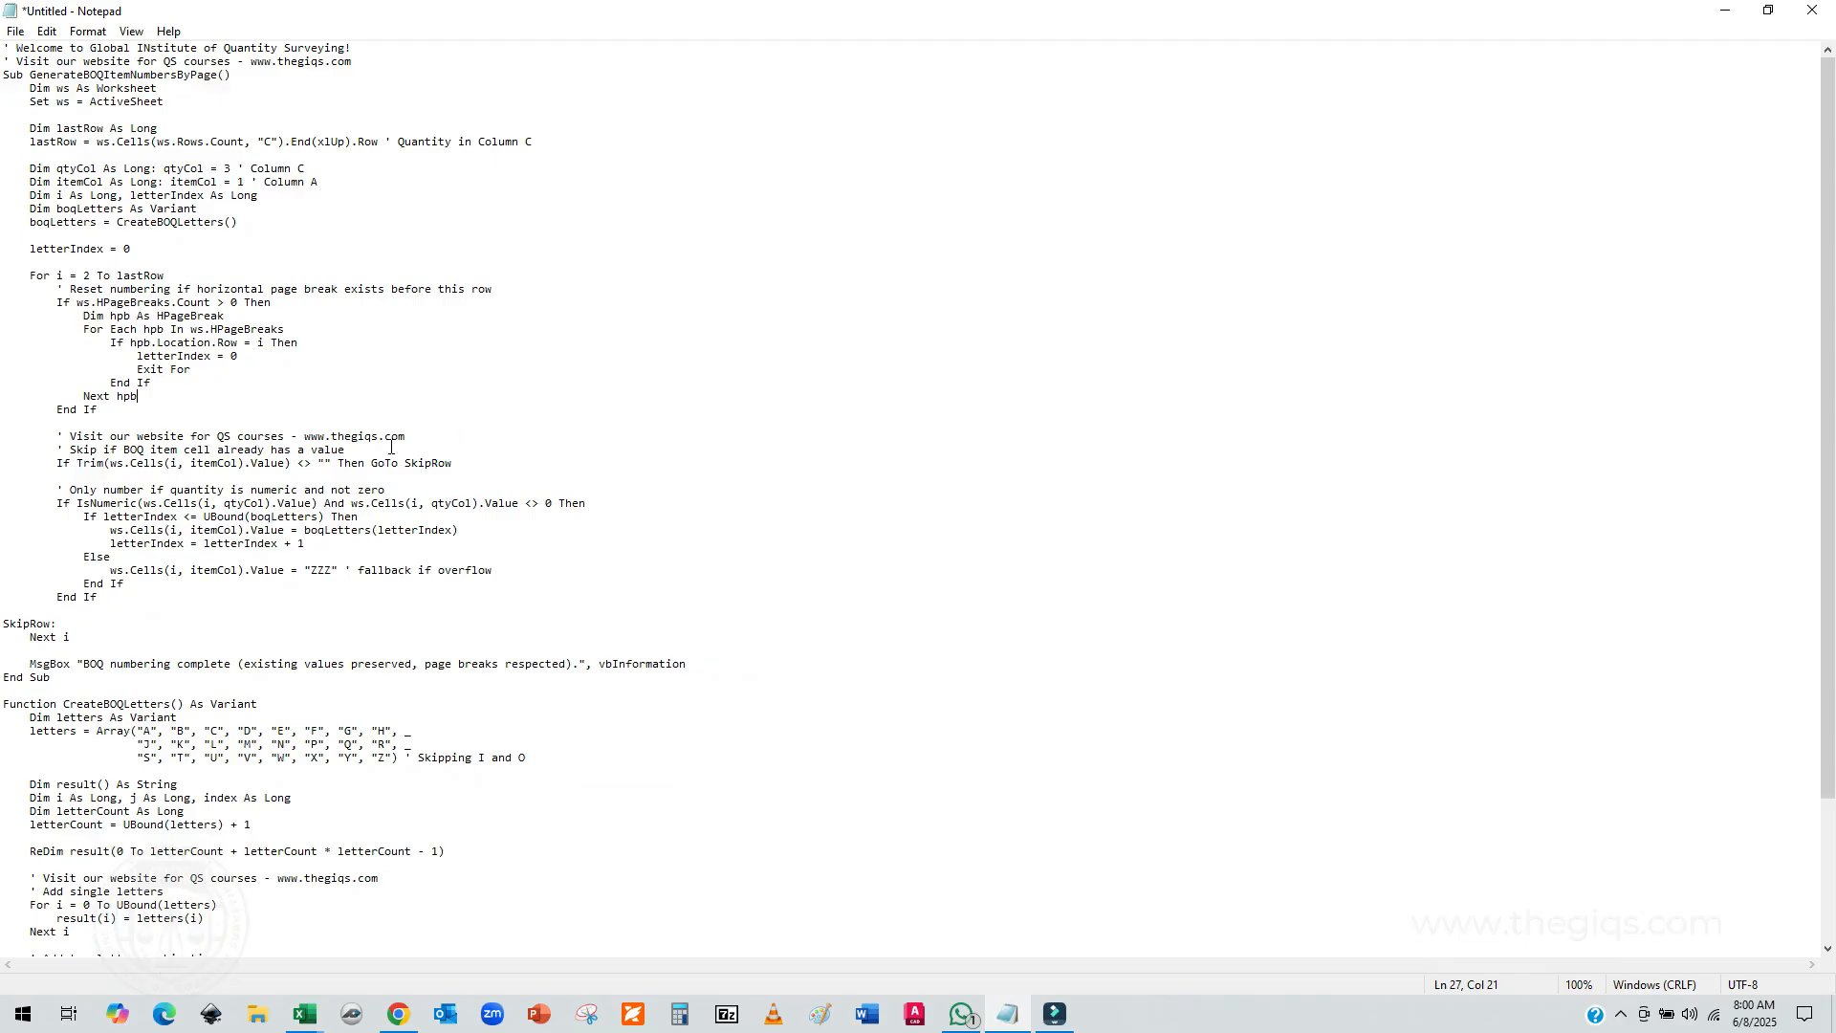
# Step: Copy the entire lettering macro from Notepad into the new Module1
pyautogui.rightClick(117, 297)
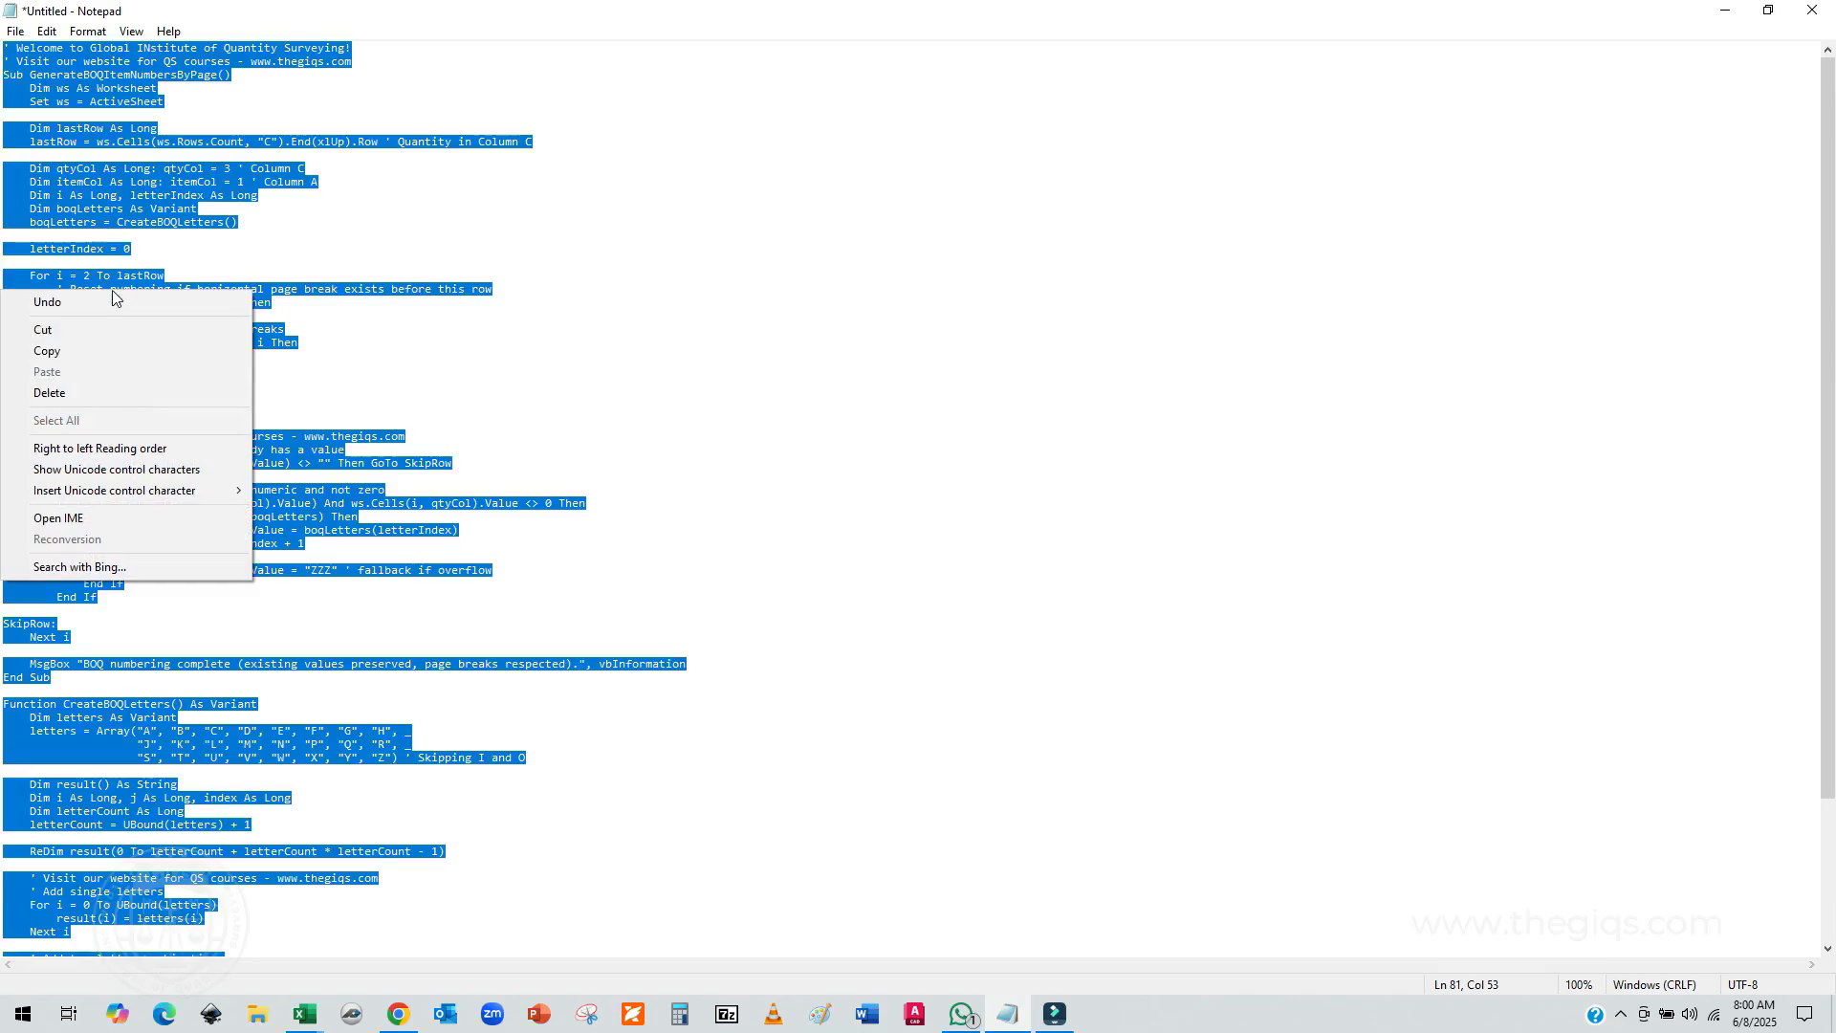
pyautogui.click(338, 948)
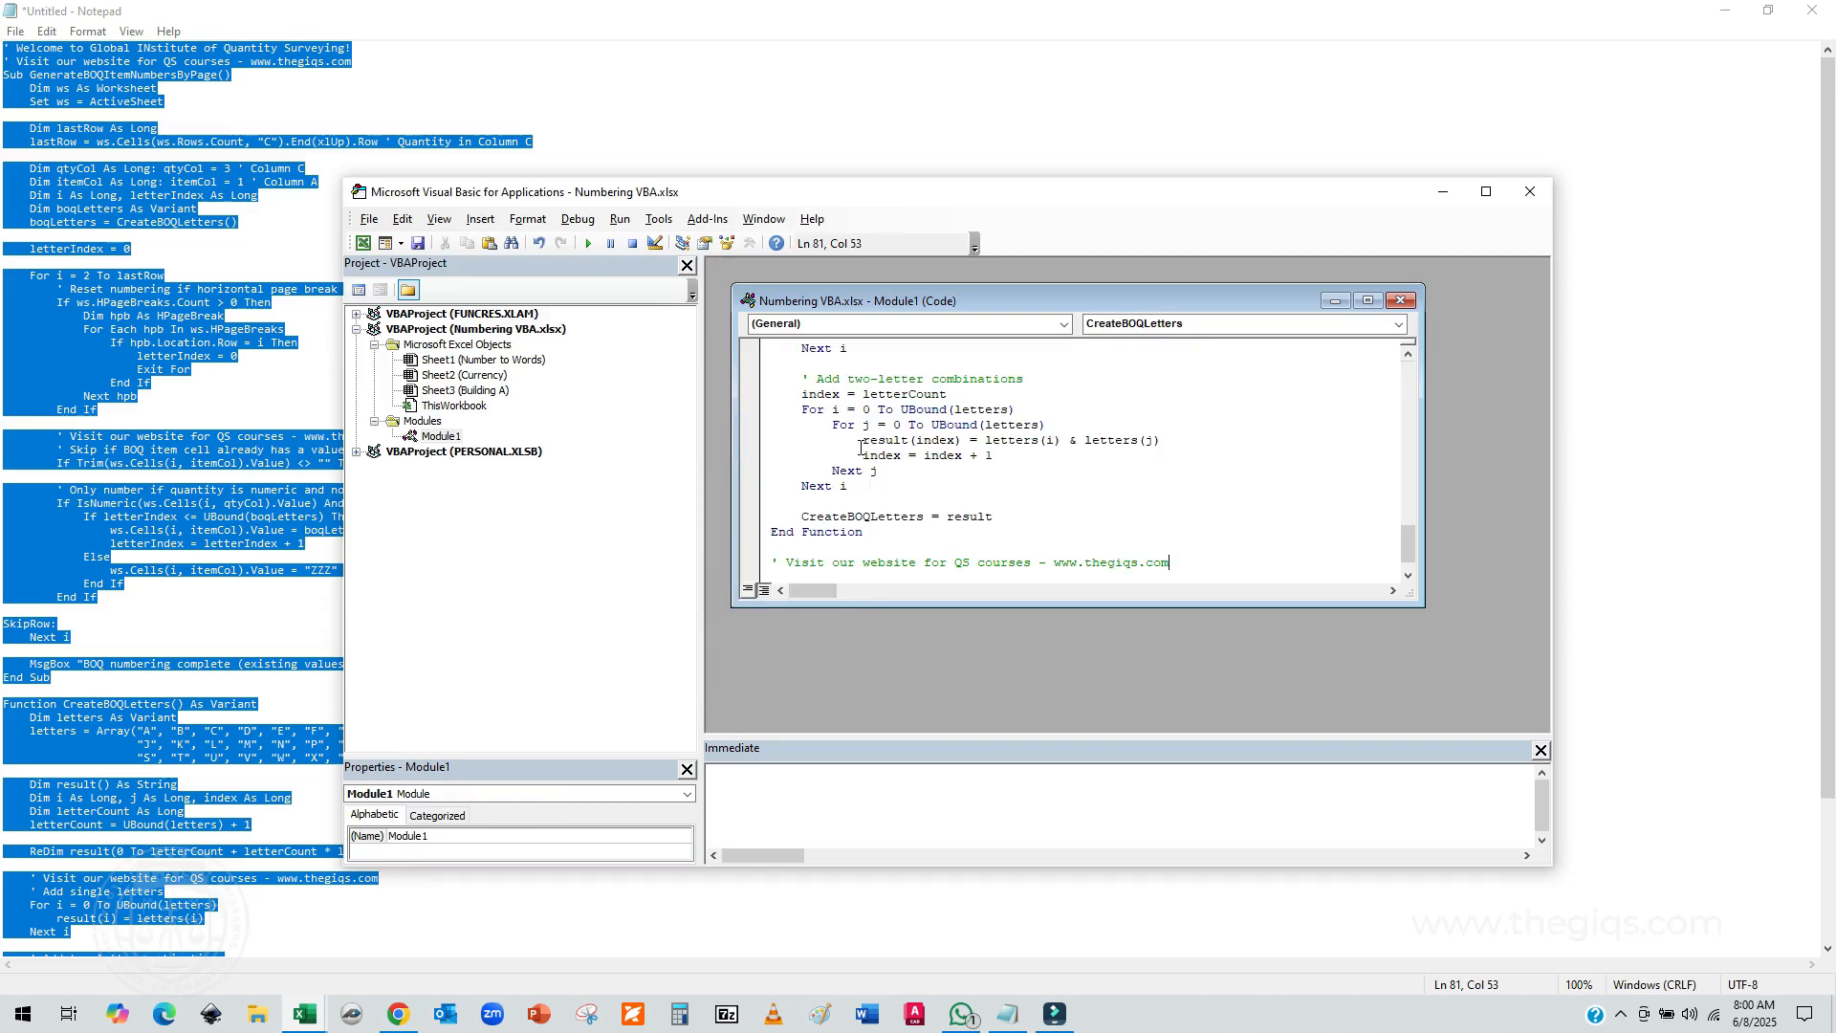
# Step: Save the Numbering VBA workbook, keeping the VB project despite the macro-free warning
pyautogui.click(418, 242)
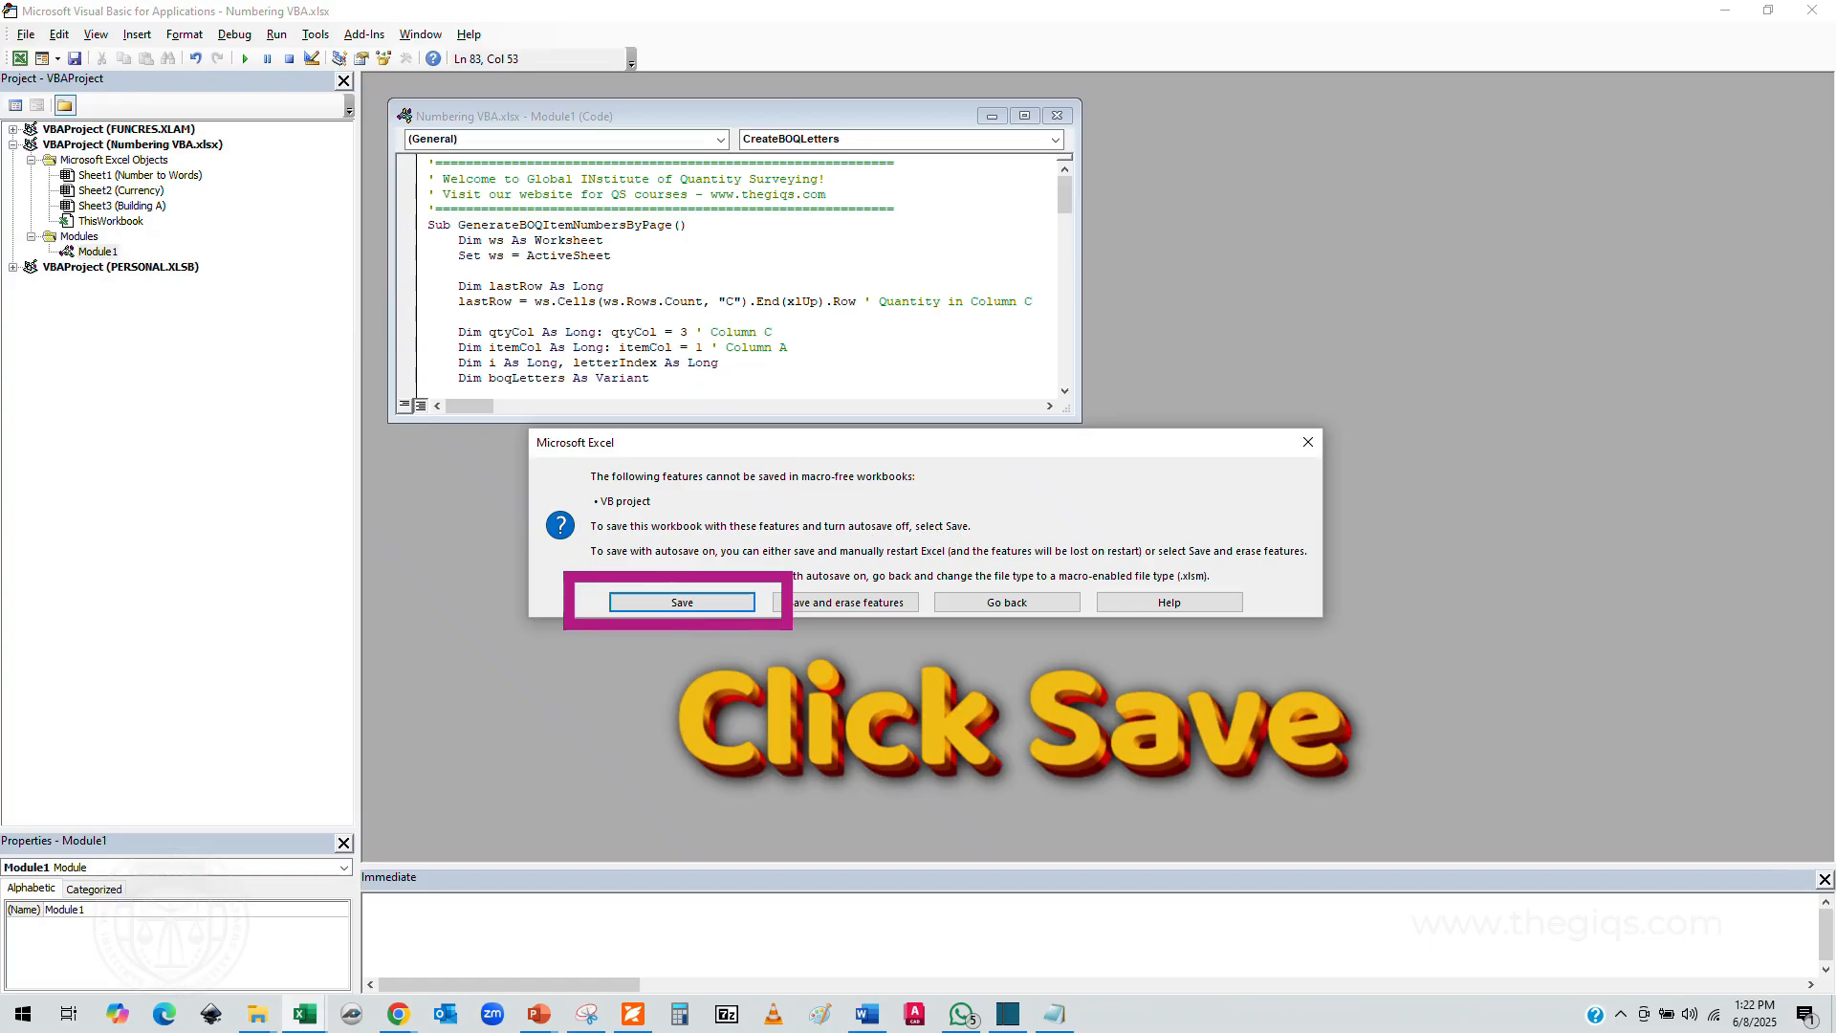
pyautogui.click(682, 602)
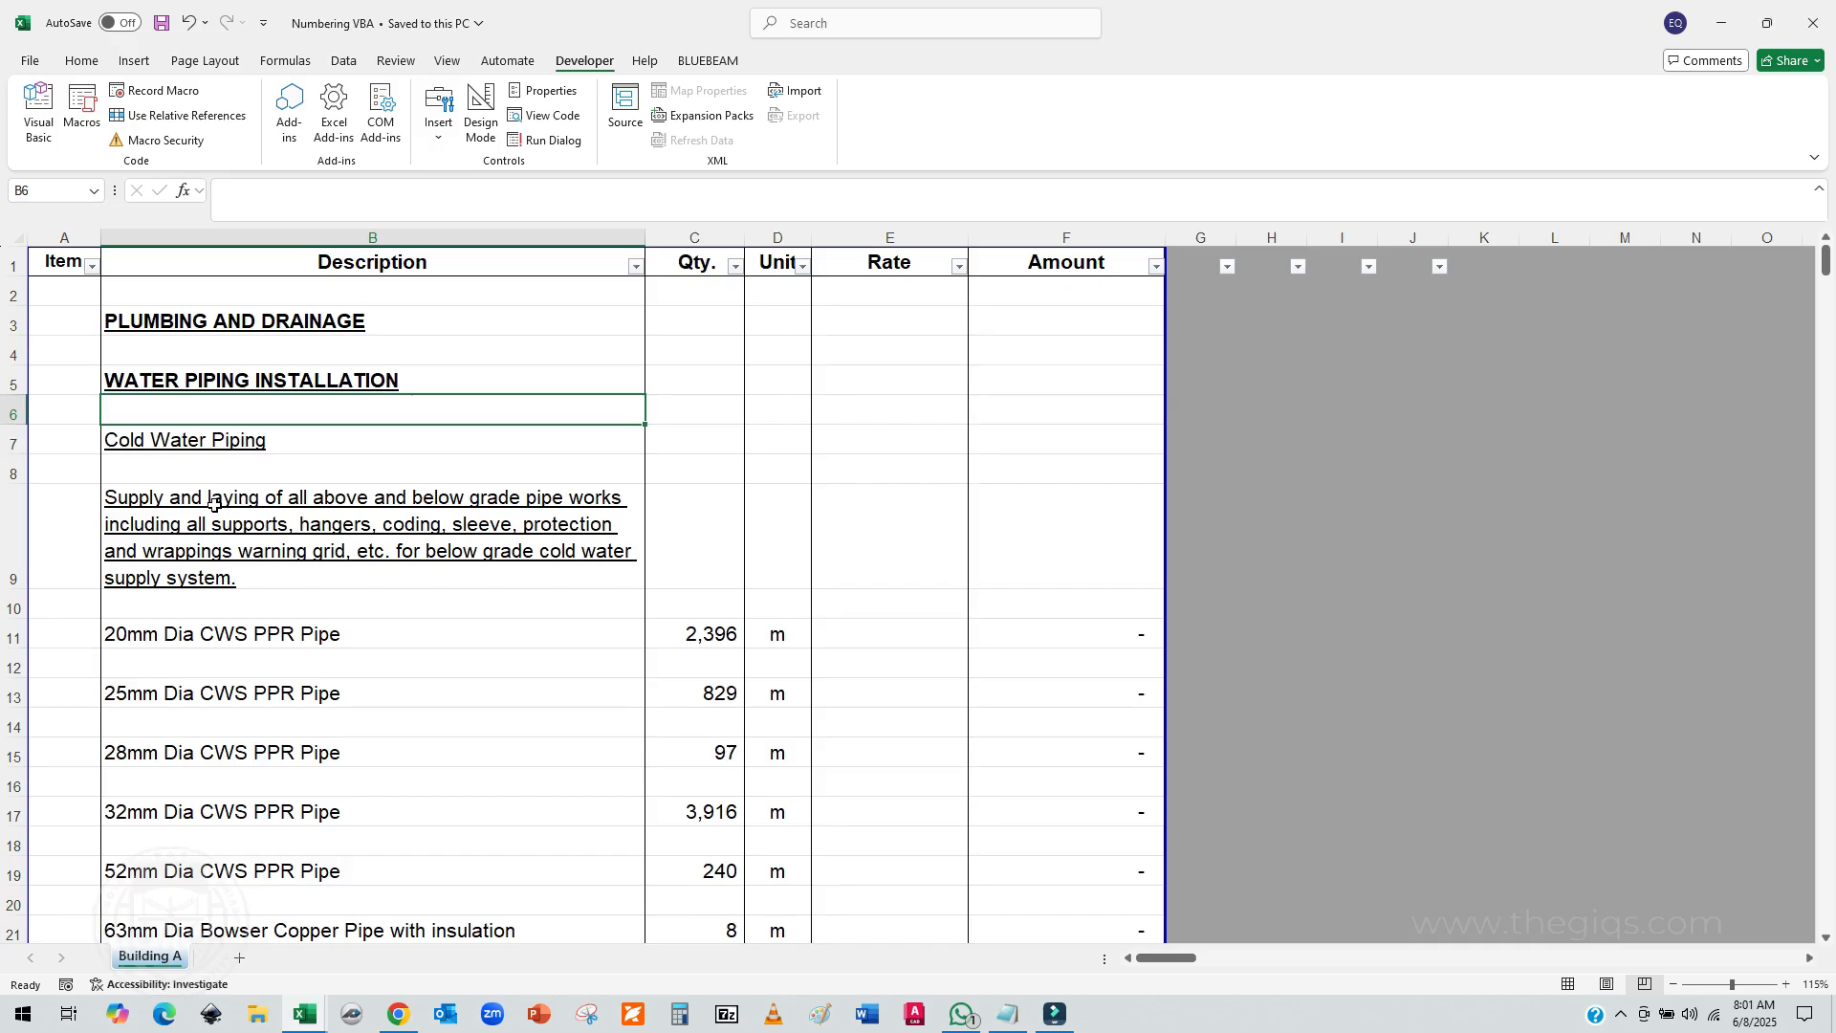
pyautogui.moveTo(88, 164)
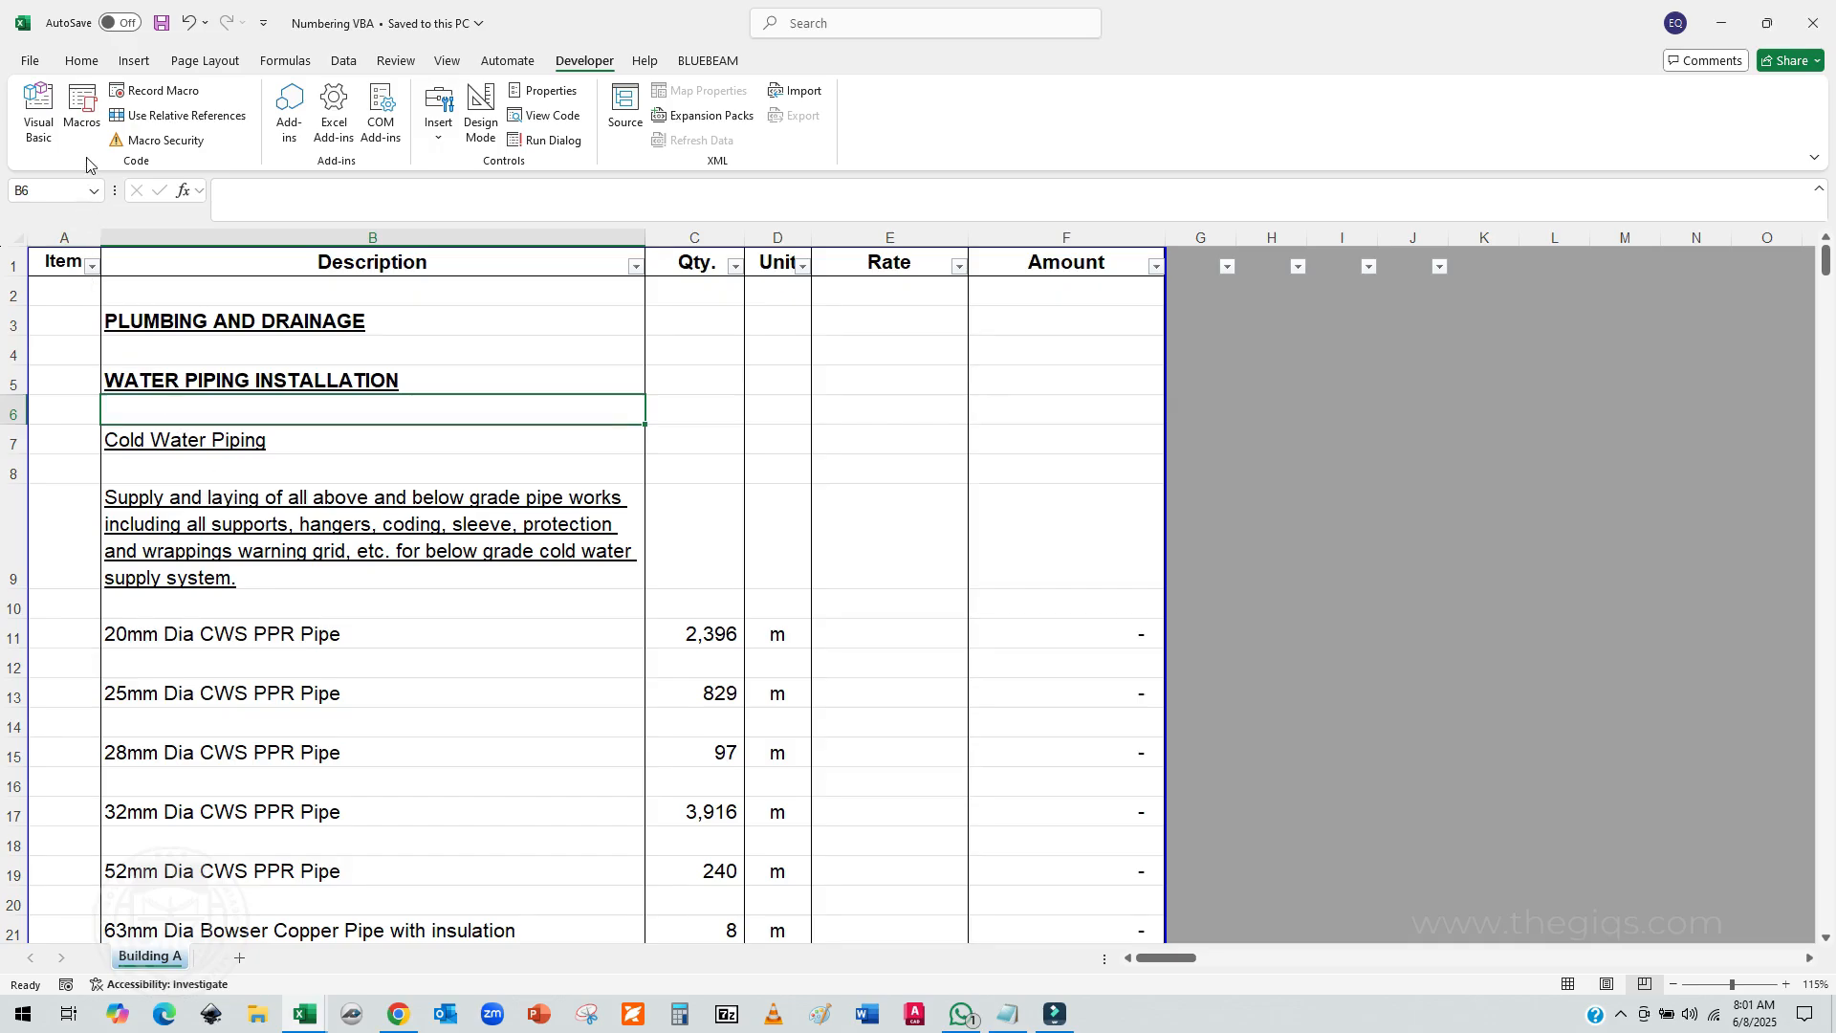
pyautogui.moveTo(80, 114)
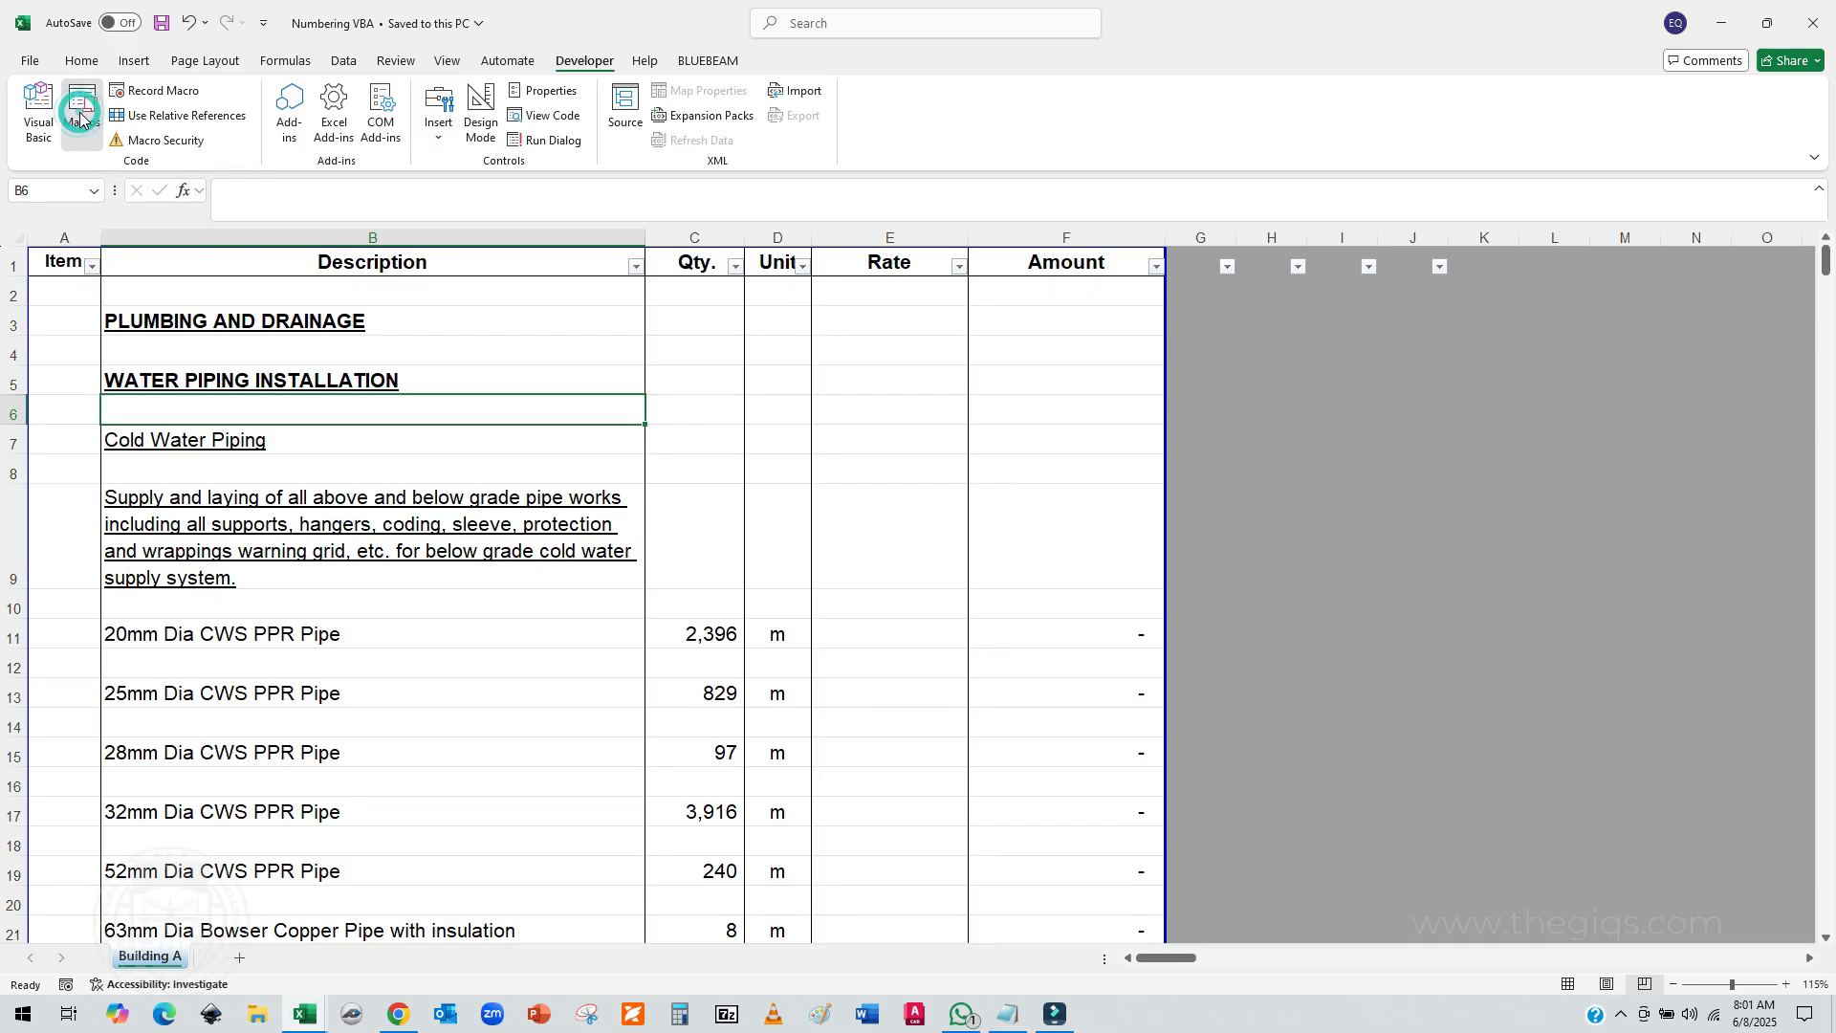
# Step: Run GenerateBOQItemNumbersByPage from the Macros list
pyautogui.click(80, 111)
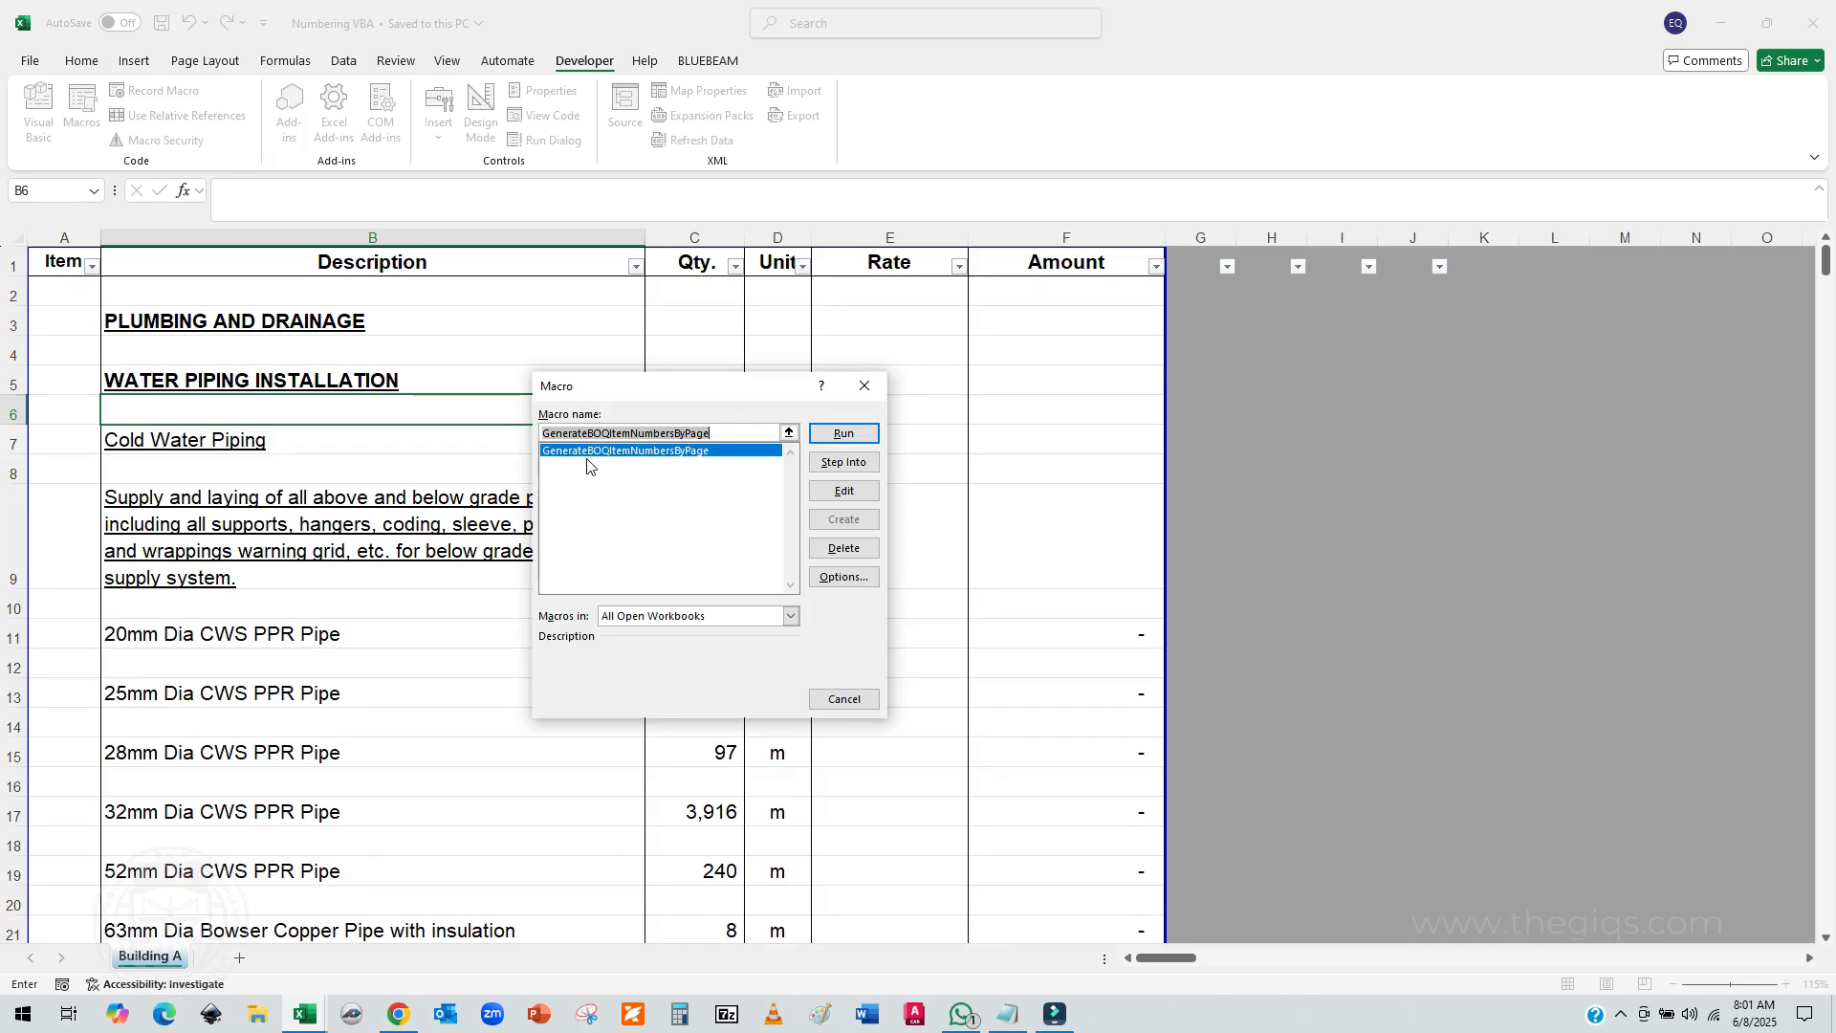
pyautogui.moveTo(842, 433)
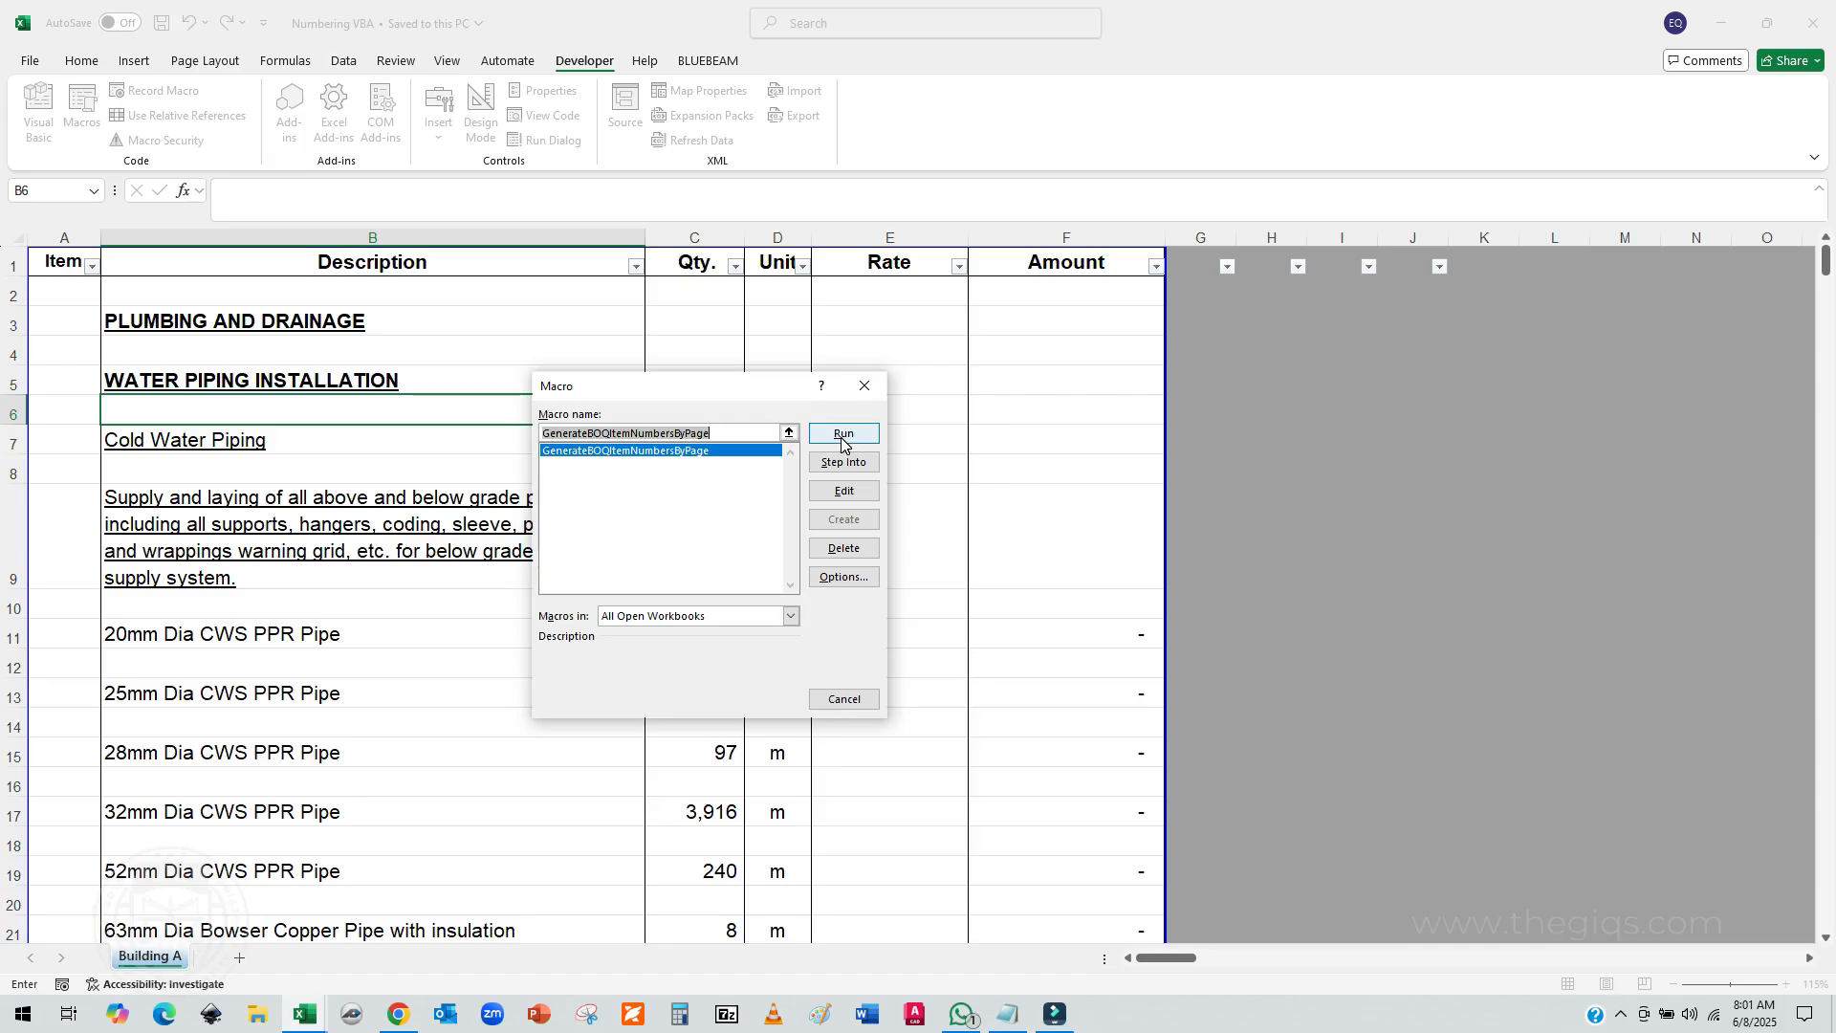
pyautogui.click(841, 433)
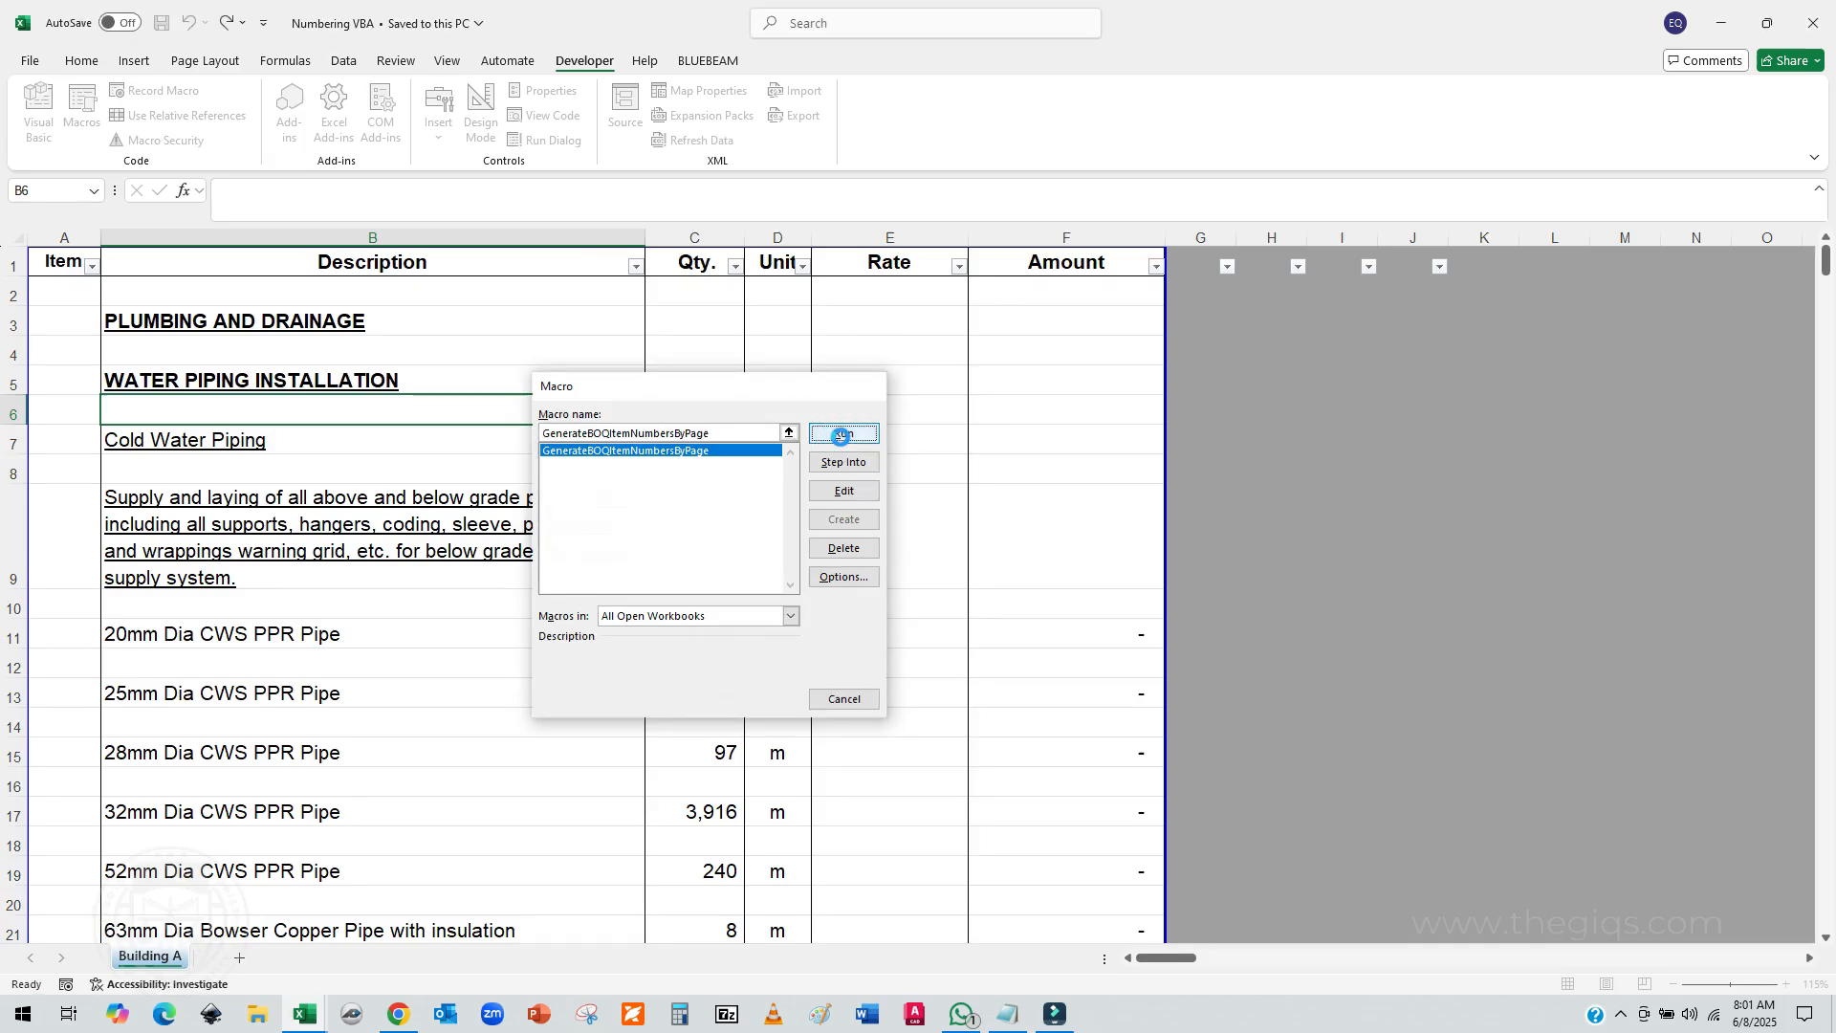
# Step: Dismiss the numbering-complete message and check letters restart at A on each page
pyautogui.click(842, 434)
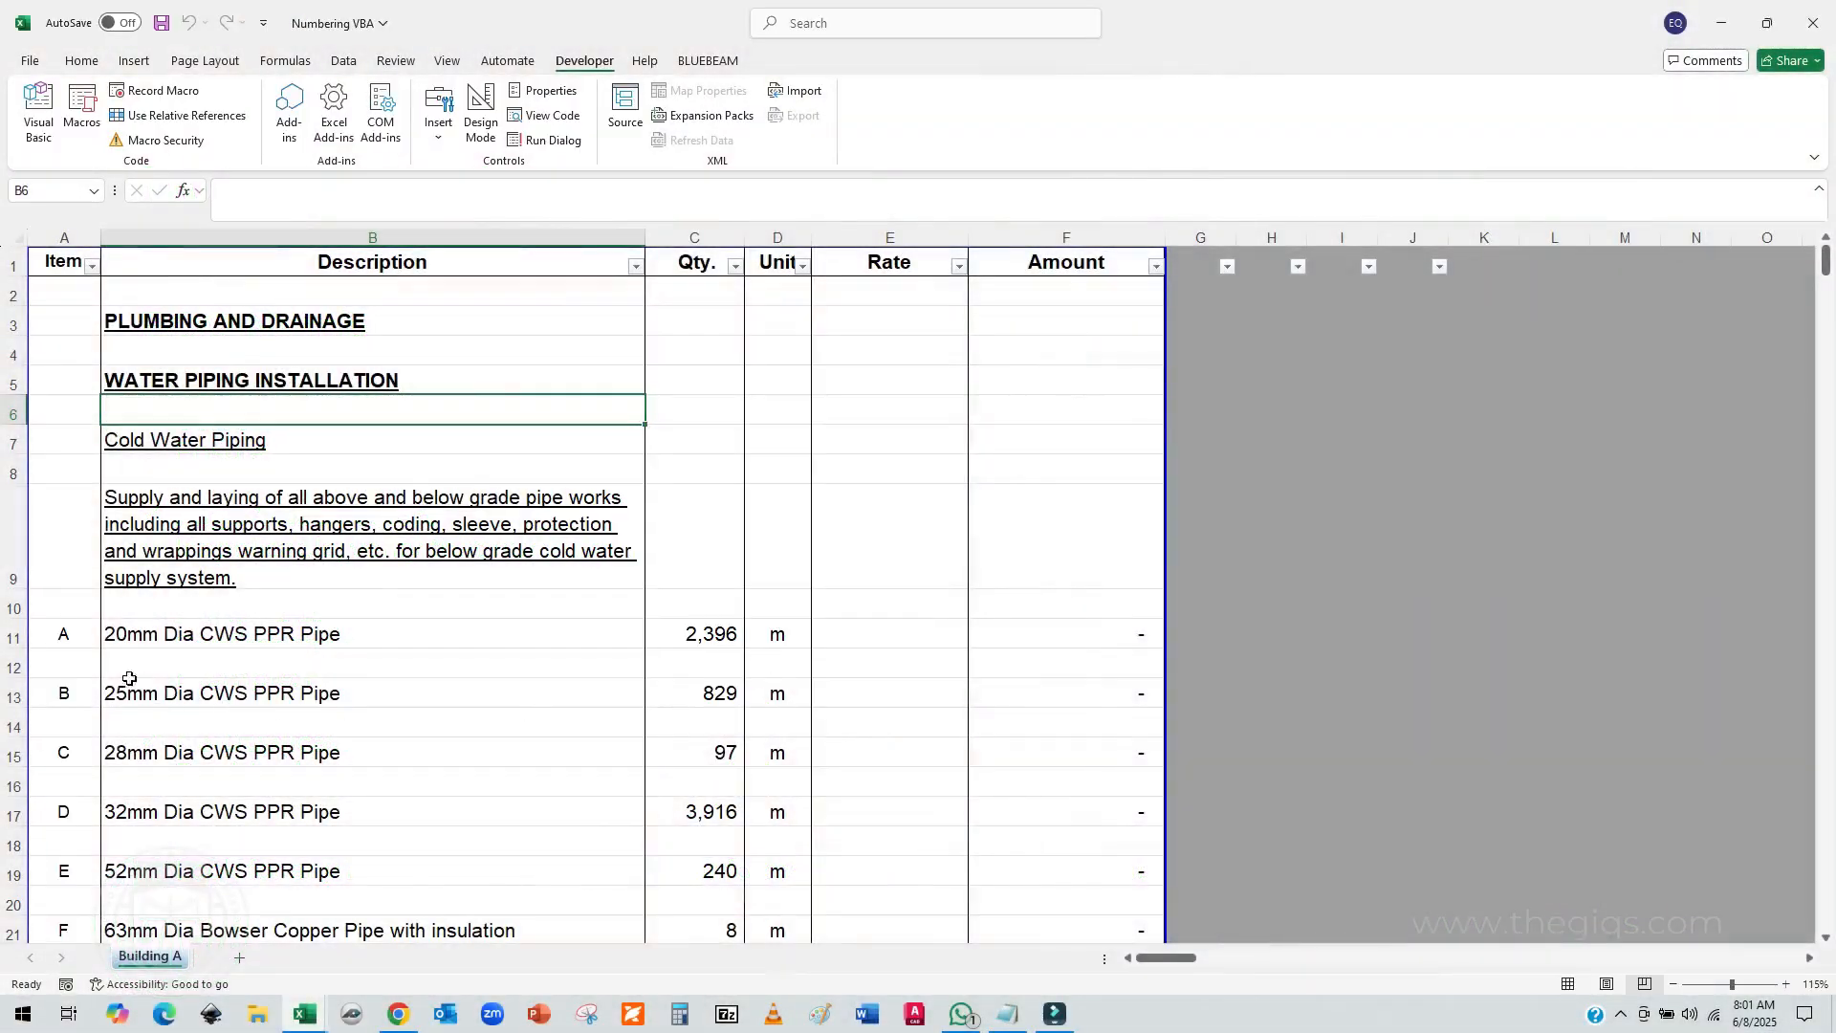
pyautogui.scroll(-3)
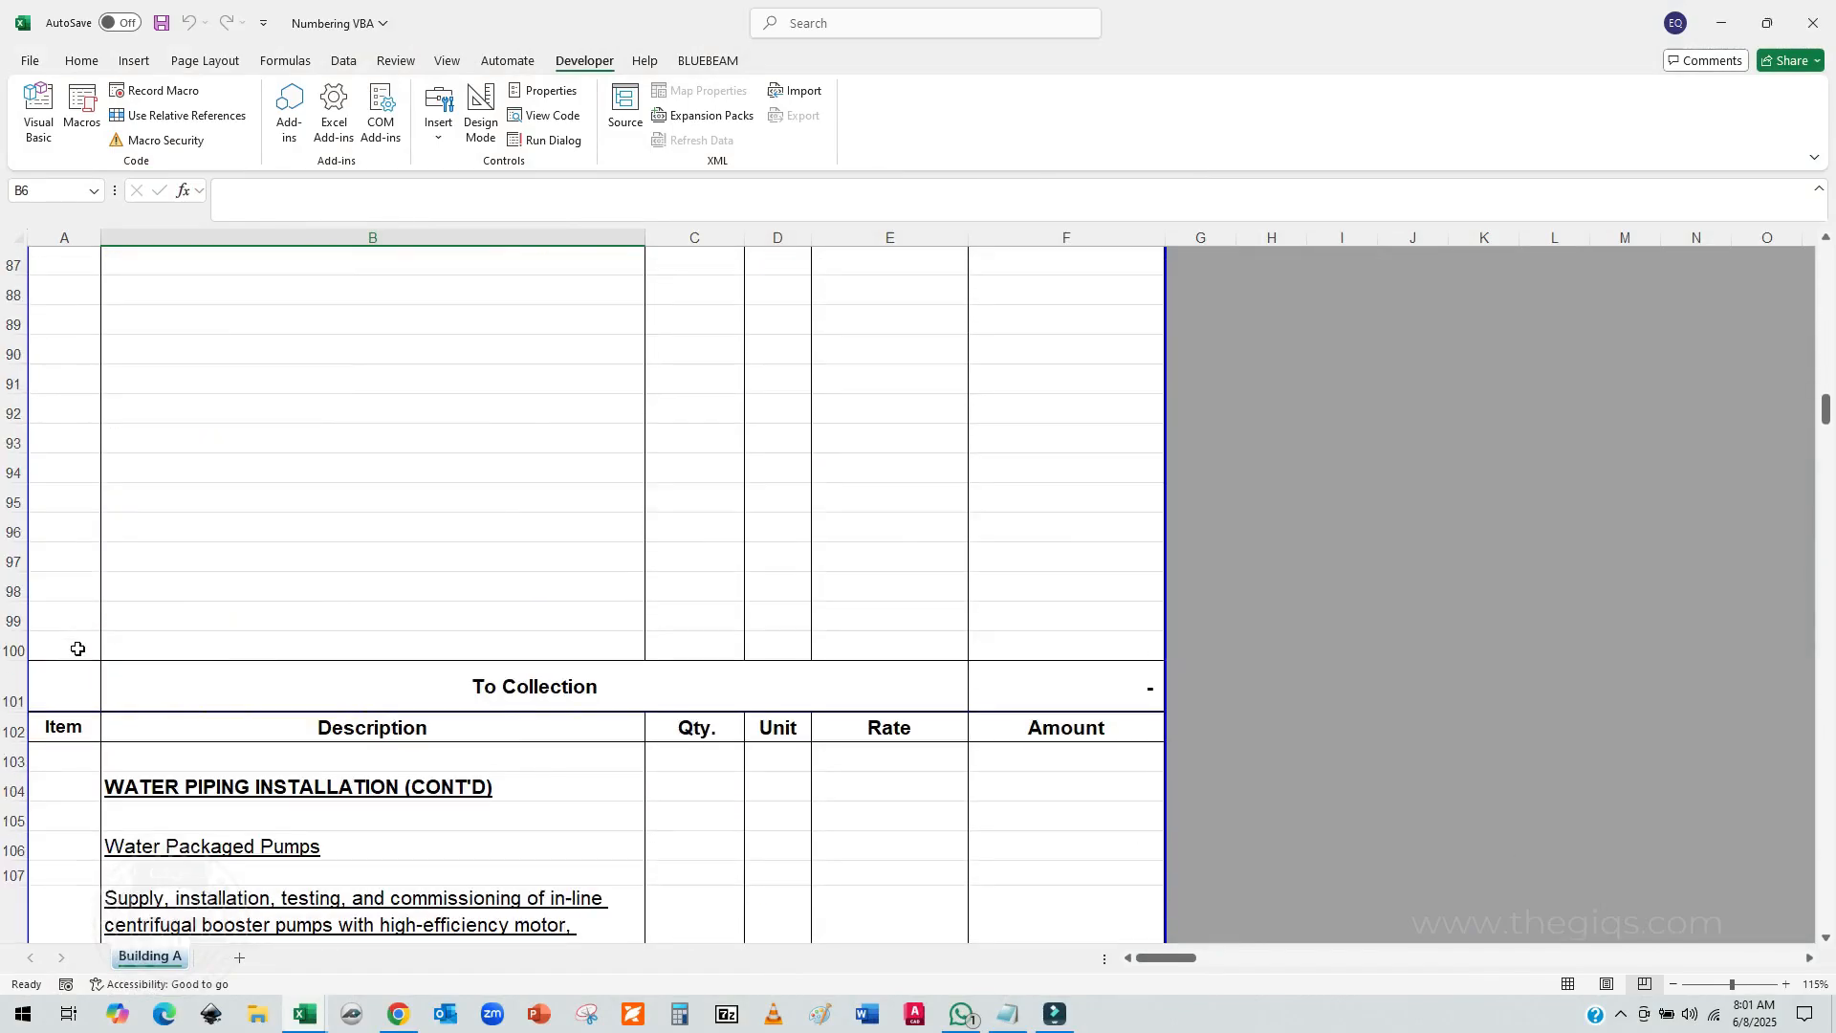
pyautogui.scroll(-3)
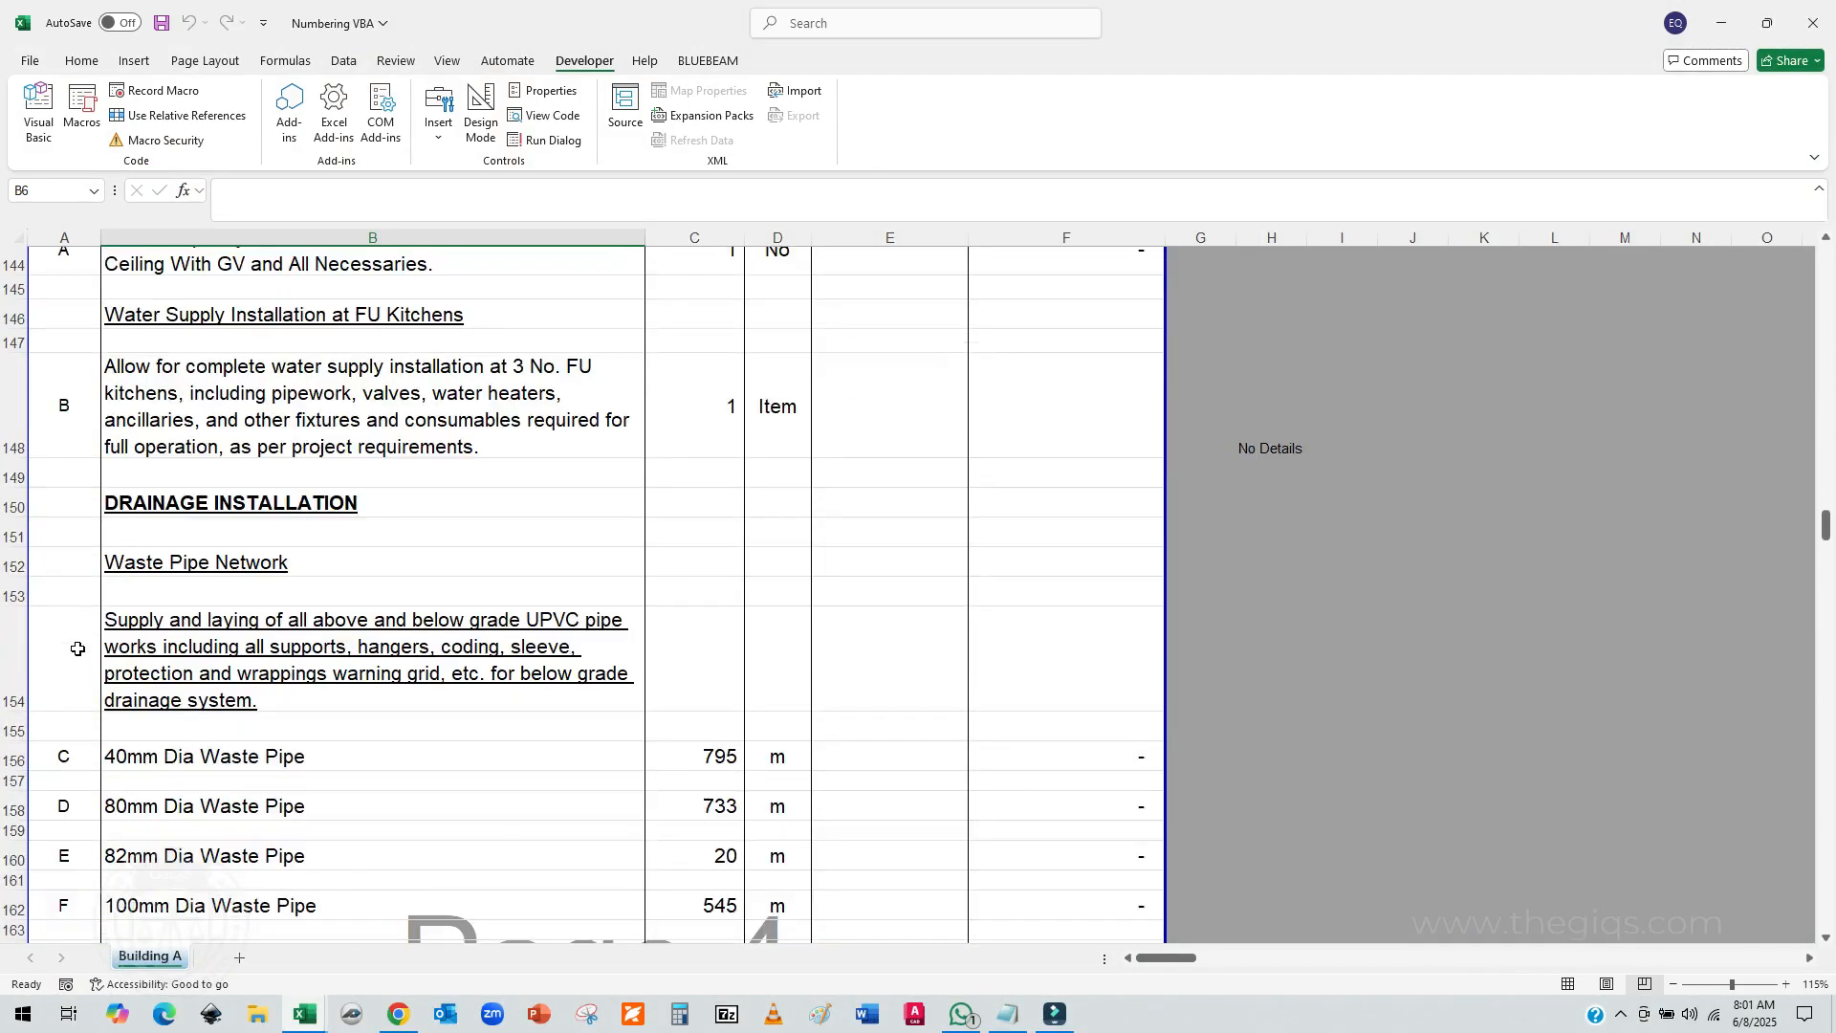
pyautogui.scroll(-3)
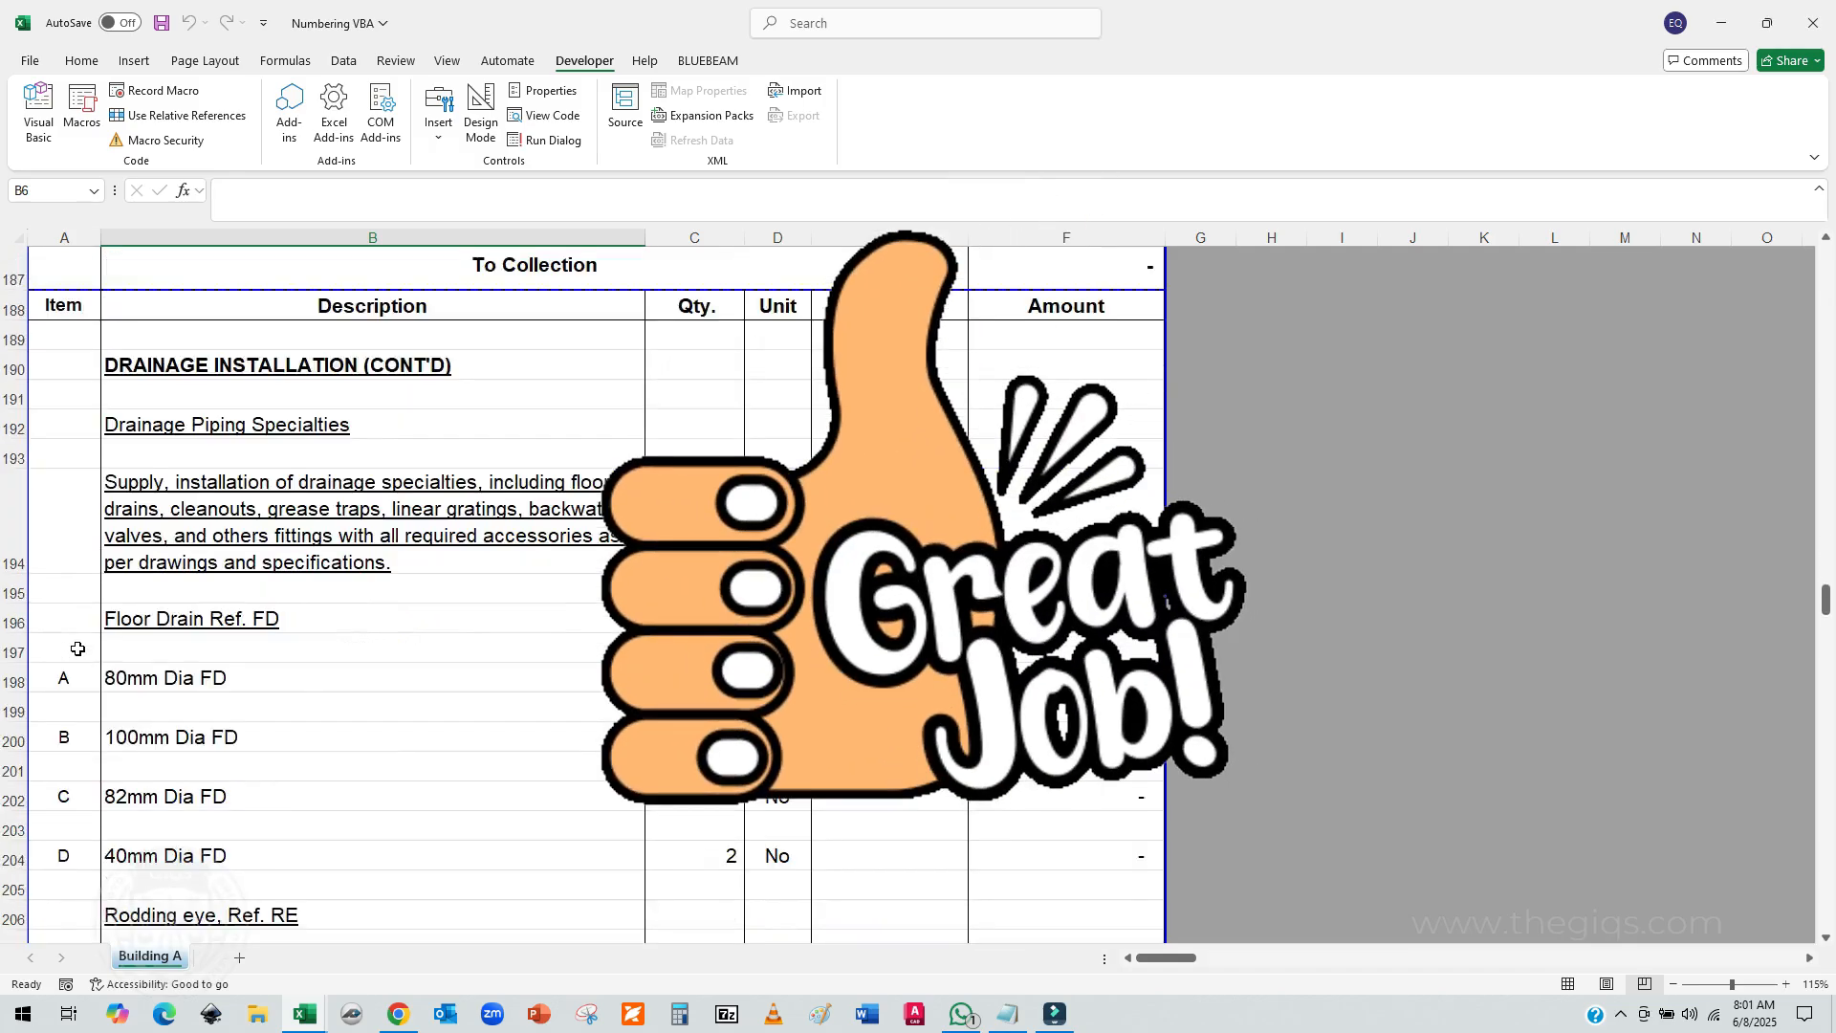
pyautogui.scroll(-3)
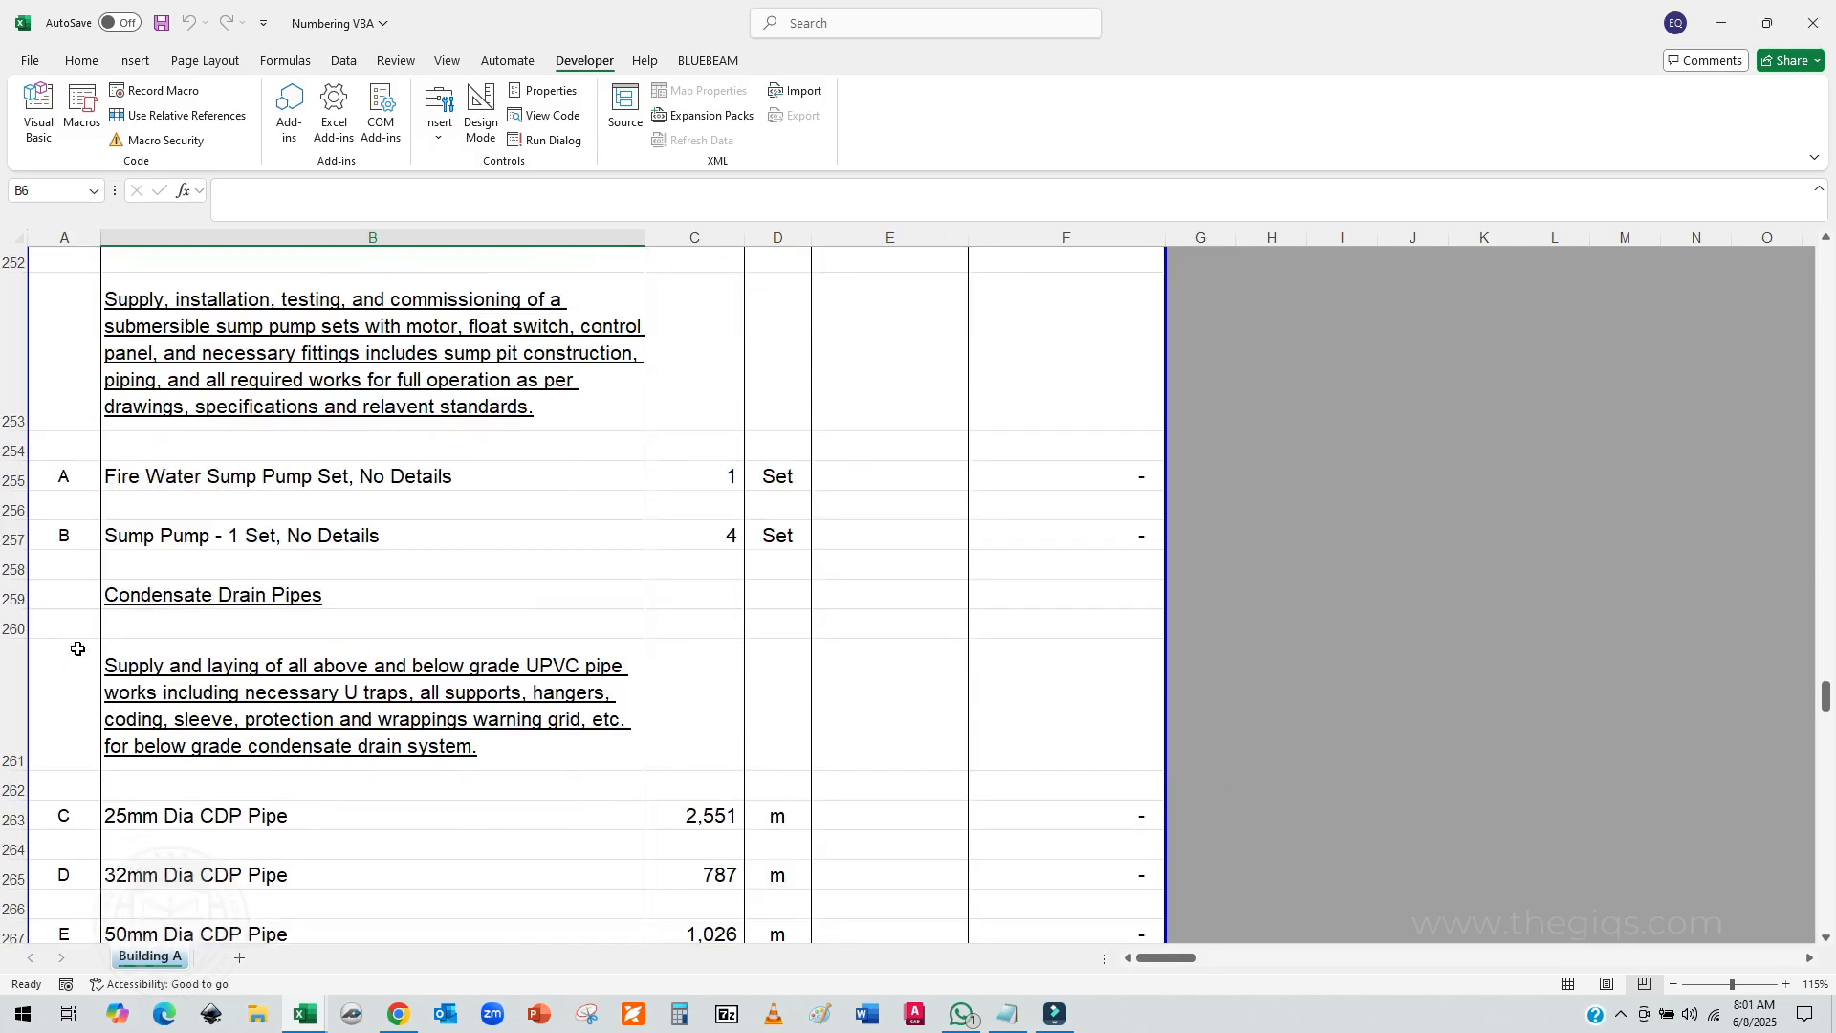
pyautogui.scroll(-3)
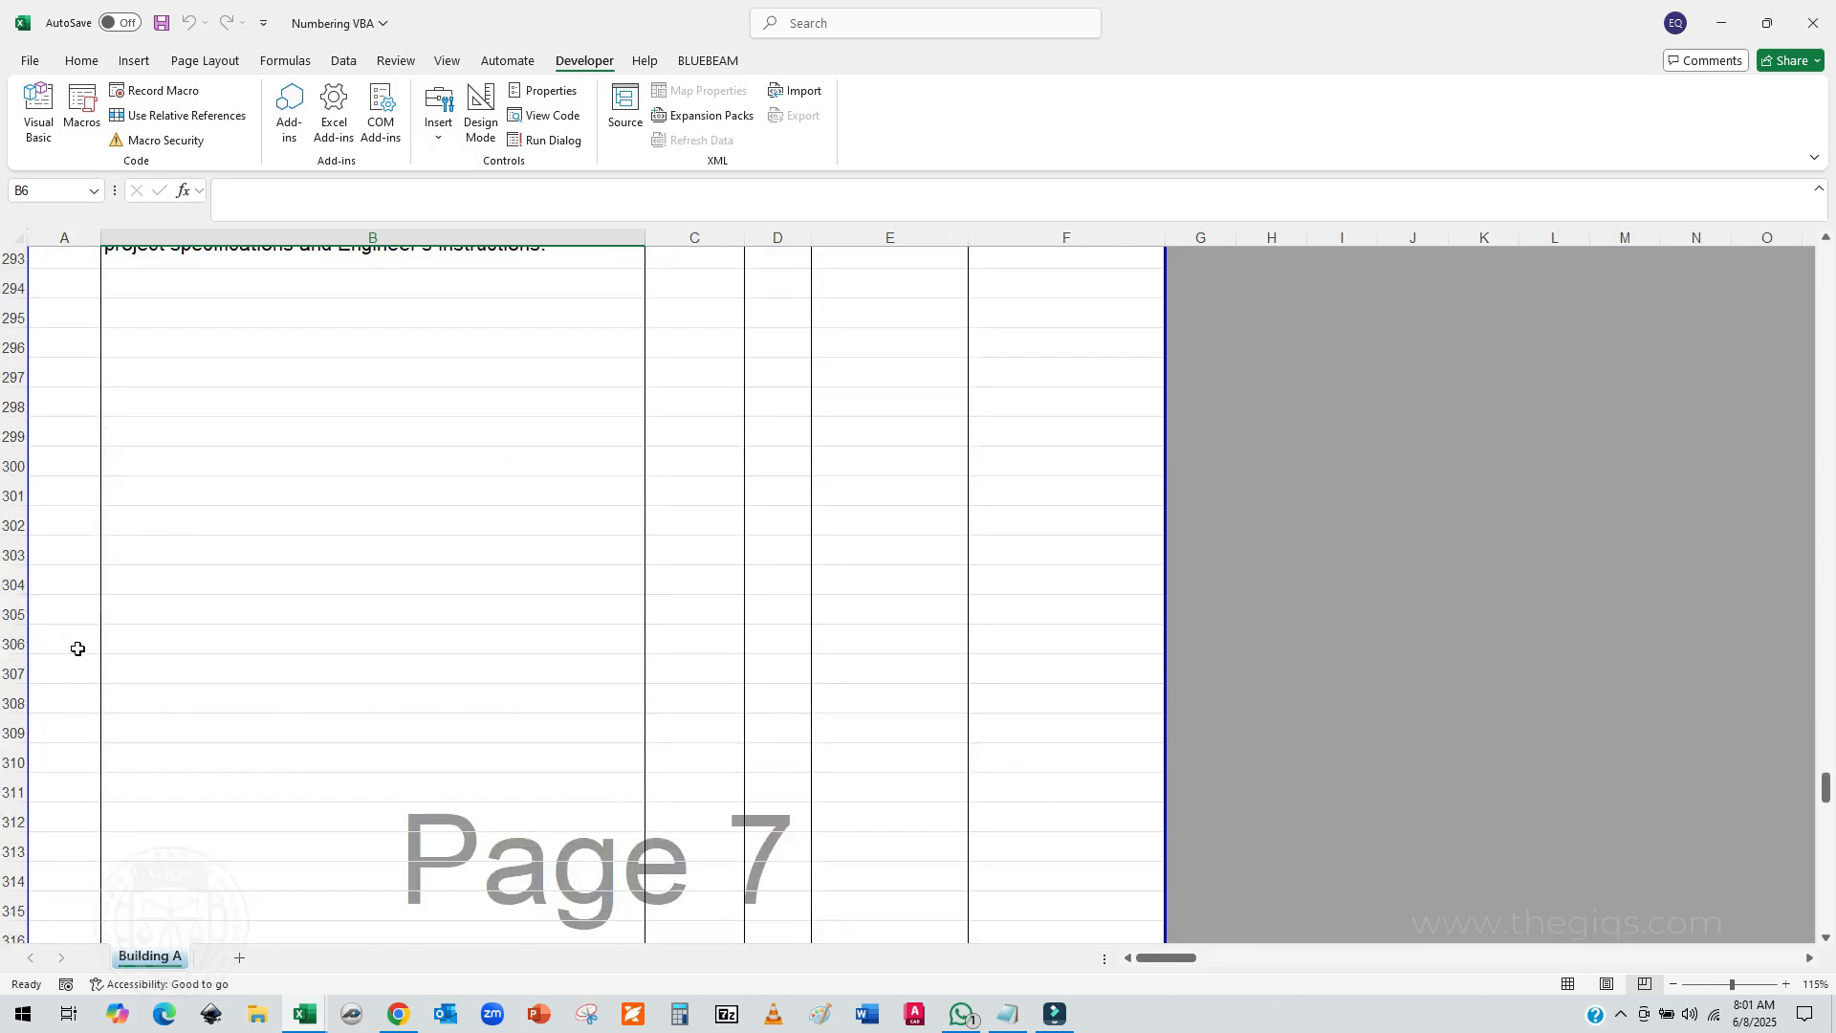